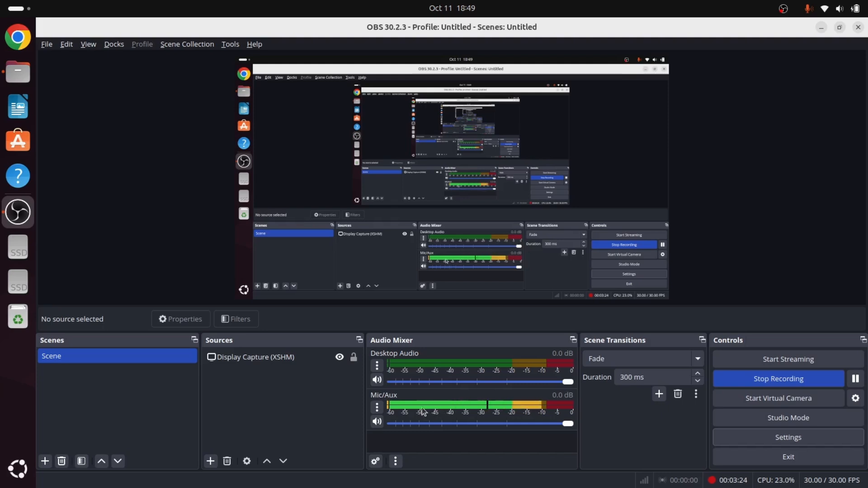
{"action": "mouse_move", "coordinate": [435, 411]}
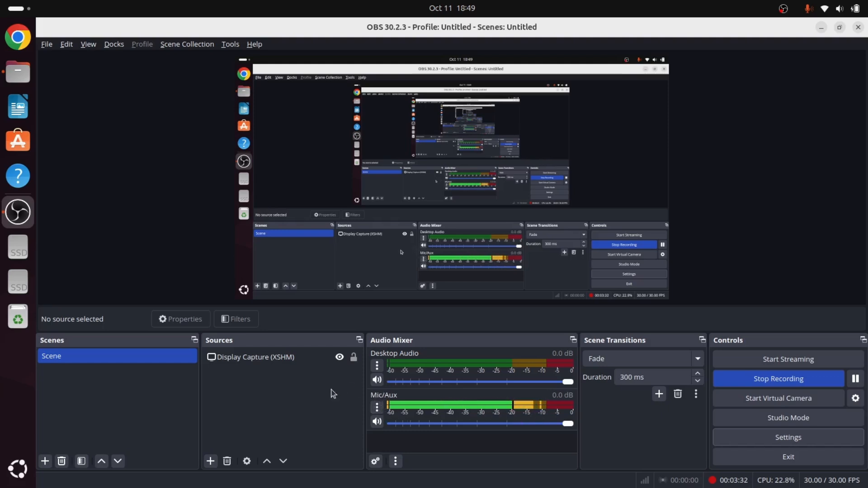
{"action": "mouse_move", "coordinate": [434, 320]}
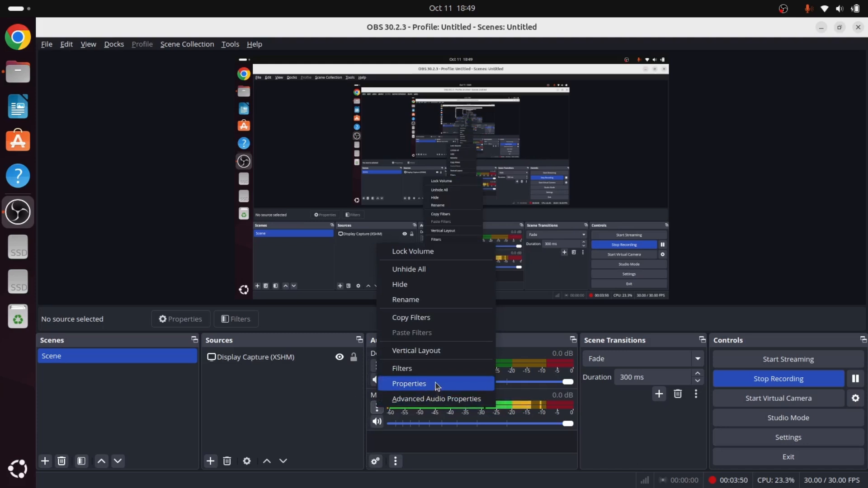
{"action": "left_click", "coordinate": [408, 383]}
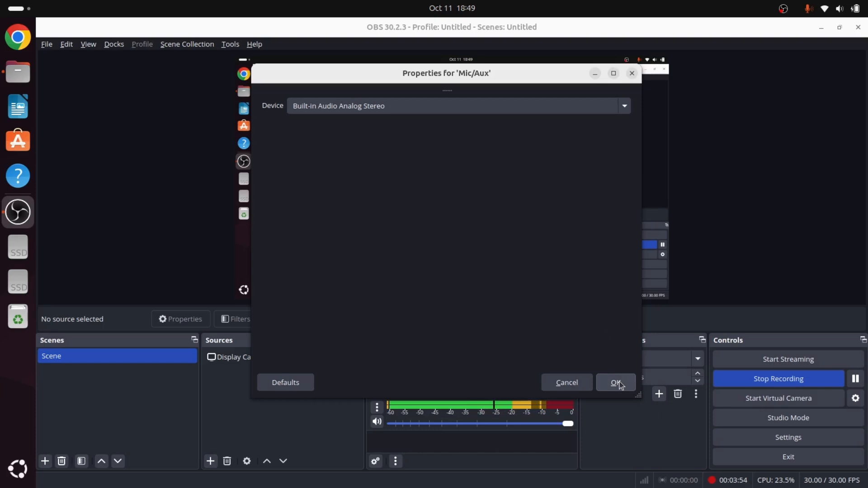
{"action": "left_click", "coordinate": [616, 383]}
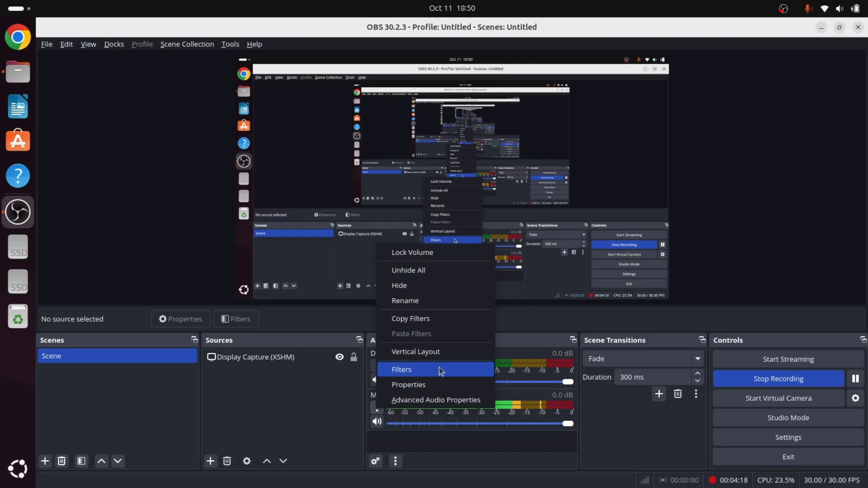
Bring up the Mic/Aux filters dialog and look over the Noise Suppression, Compressor, Limiter and Noise Gate entries
{"action": "left_click", "coordinate": [402, 369]}
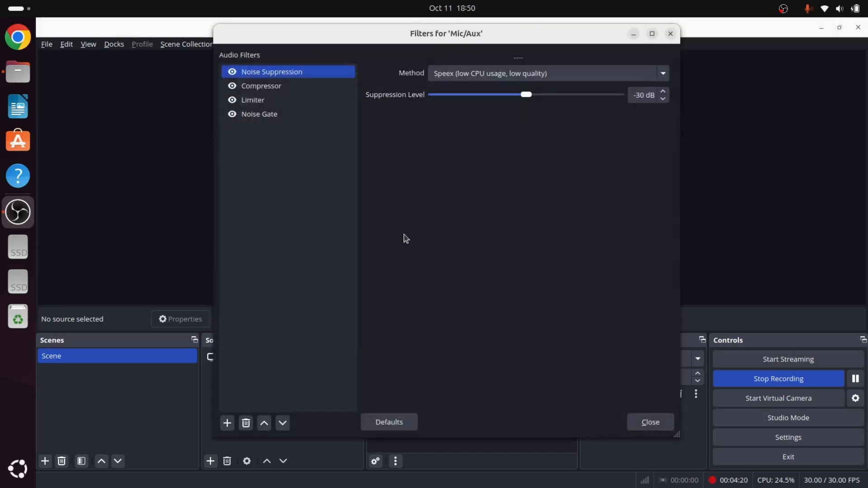
{"action": "left_click", "coordinate": [253, 99]}
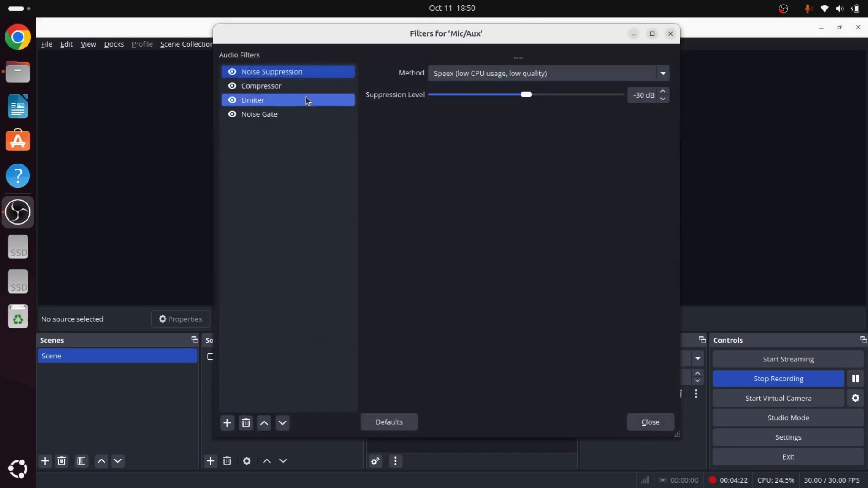
{"action": "left_click", "coordinate": [260, 86]}
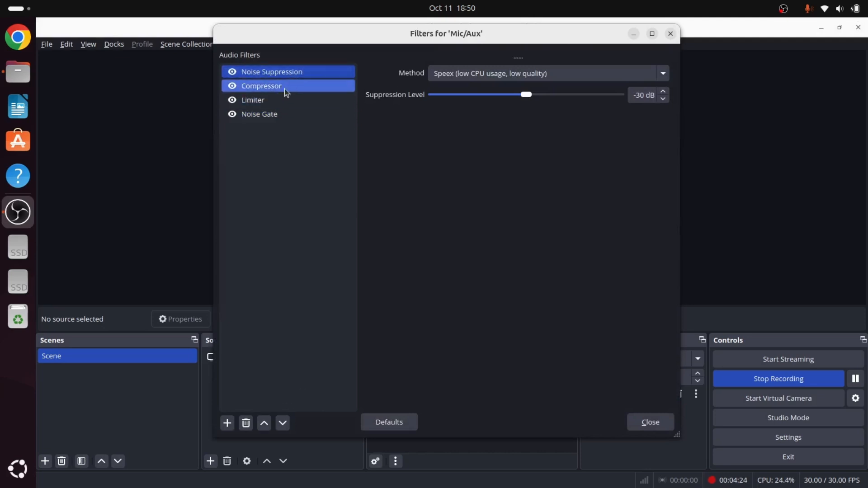
{"action": "left_click", "coordinate": [272, 71]}
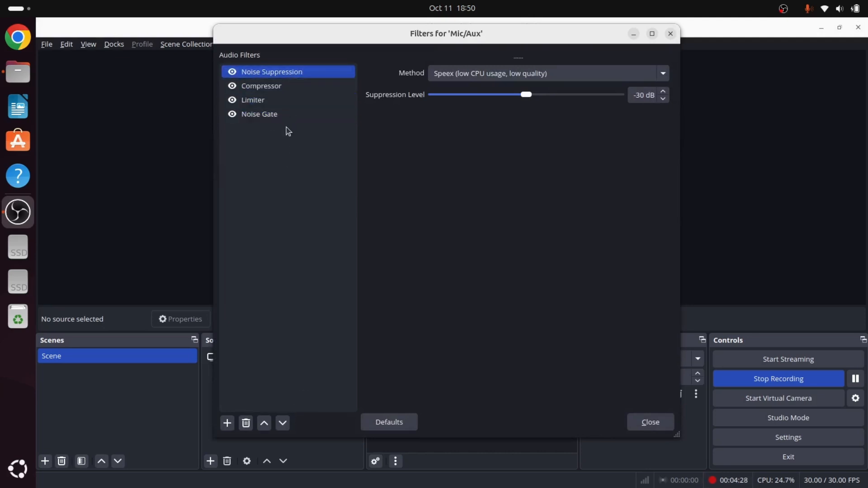
{"action": "left_click", "coordinate": [253, 100]}
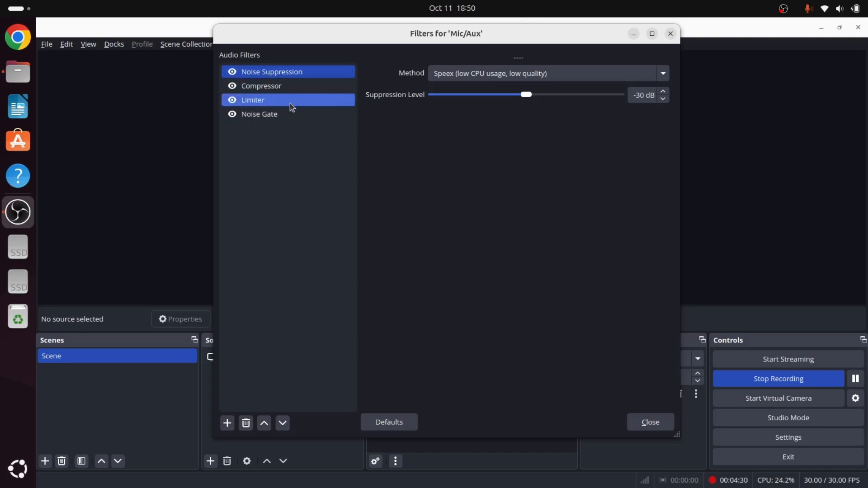
{"action": "left_click", "coordinate": [271, 72]}
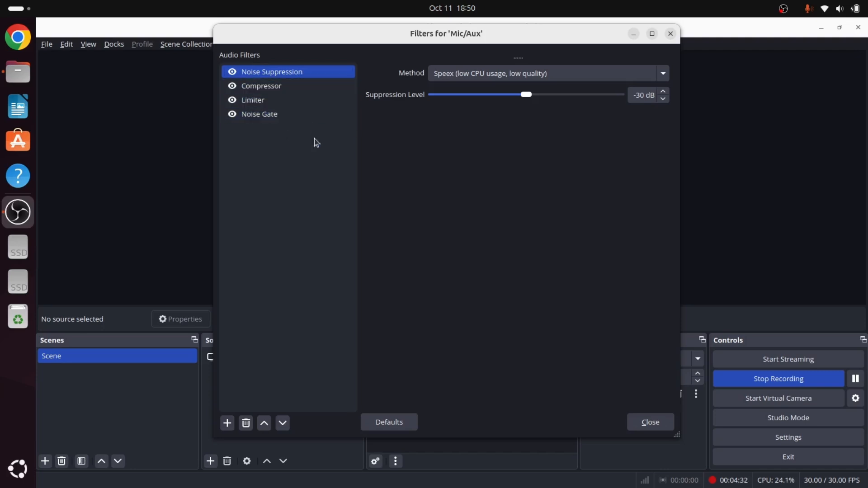
{"action": "mouse_move", "coordinate": [304, 151]}
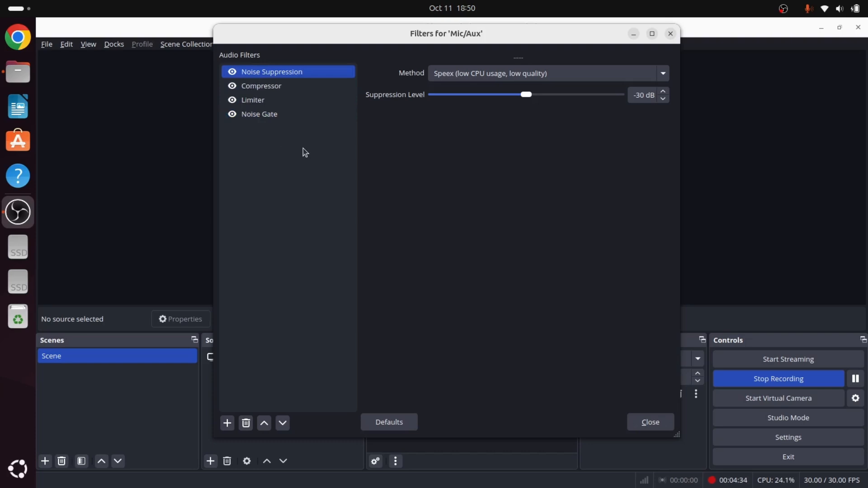
{"action": "mouse_move", "coordinate": [296, 148]}
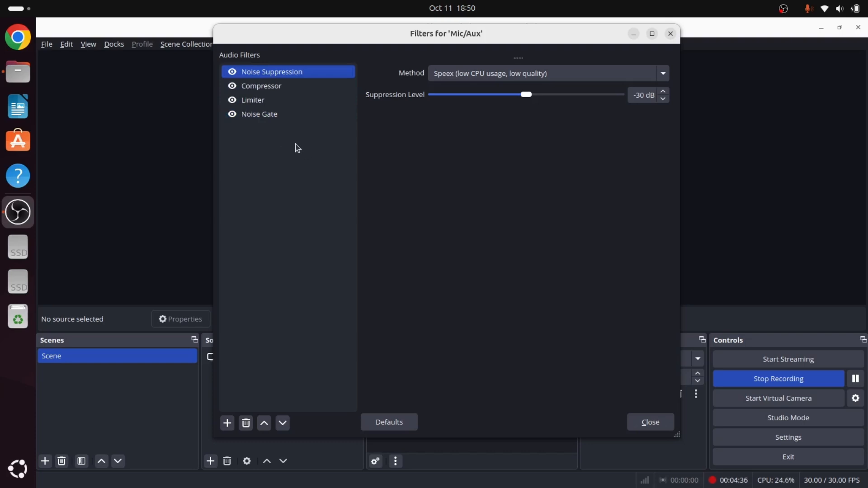
{"action": "left_click", "coordinate": [258, 114]}
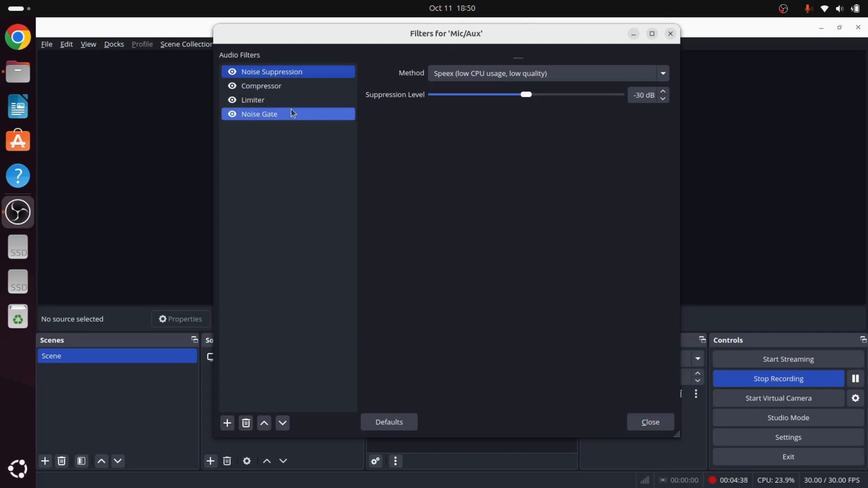
Remove the Noise Suppression and Compressor filters from Mic/Aux, confirming each deletion
{"action": "right_click", "coordinate": [281, 73]}
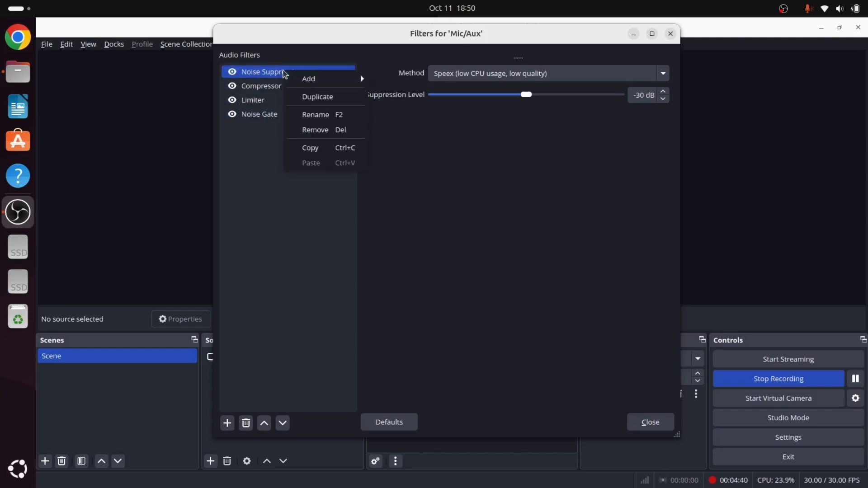
{"action": "left_click", "coordinate": [314, 130]}
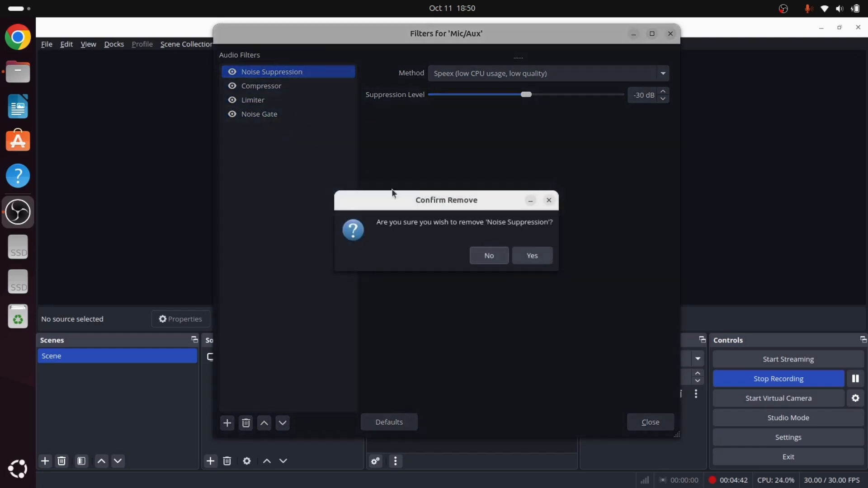
{"action": "left_click", "coordinate": [532, 255]}
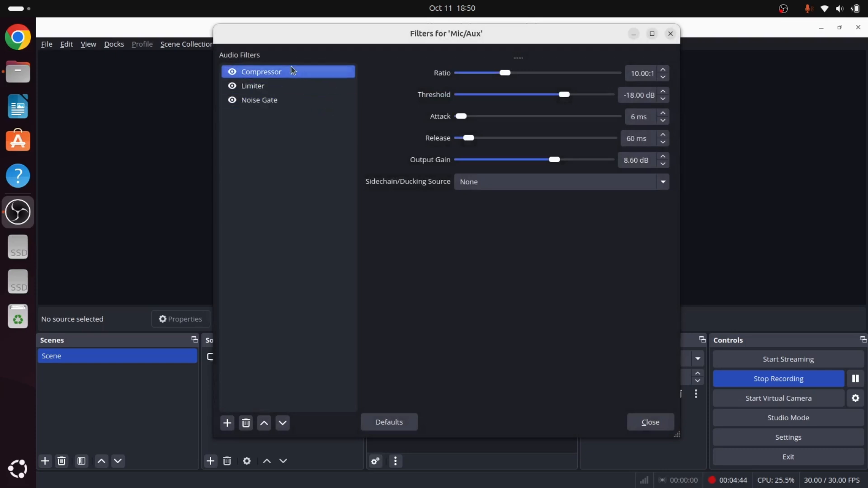
{"action": "left_click", "coordinate": [245, 423]}
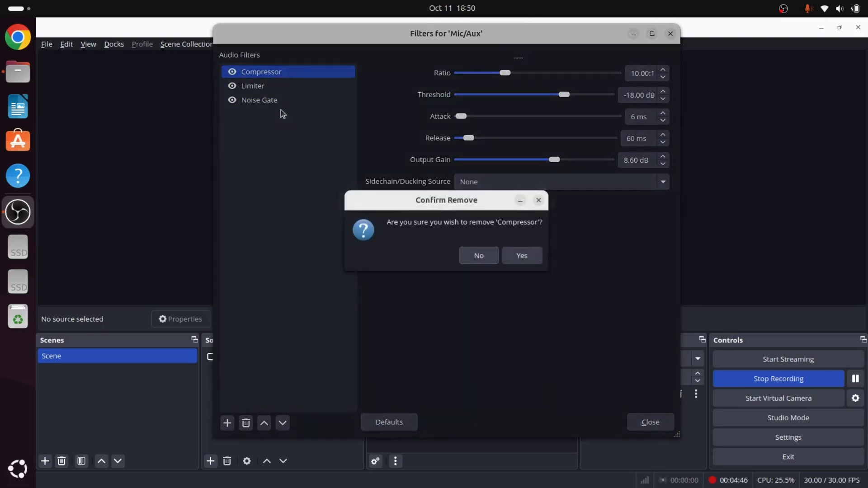
{"action": "left_click", "coordinate": [521, 254]}
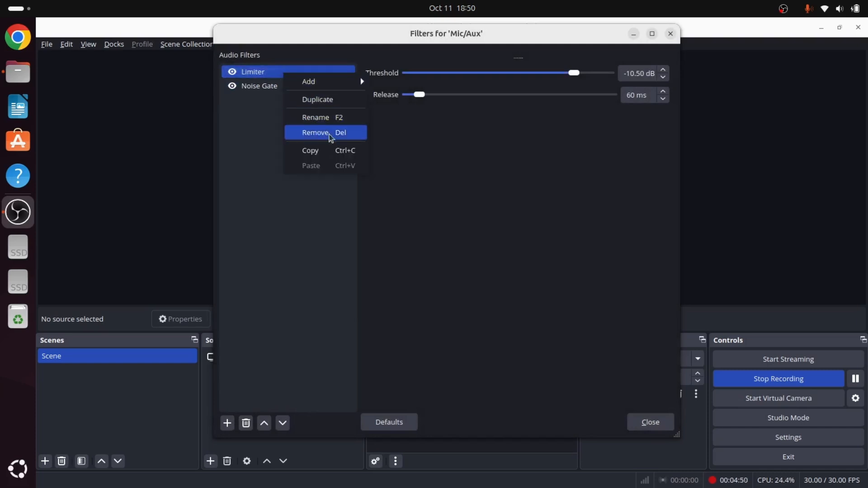
Remove the Limiter and Noise Gate filters as well, leaving the Mic/Aux list empty
{"action": "left_click", "coordinate": [315, 131]}
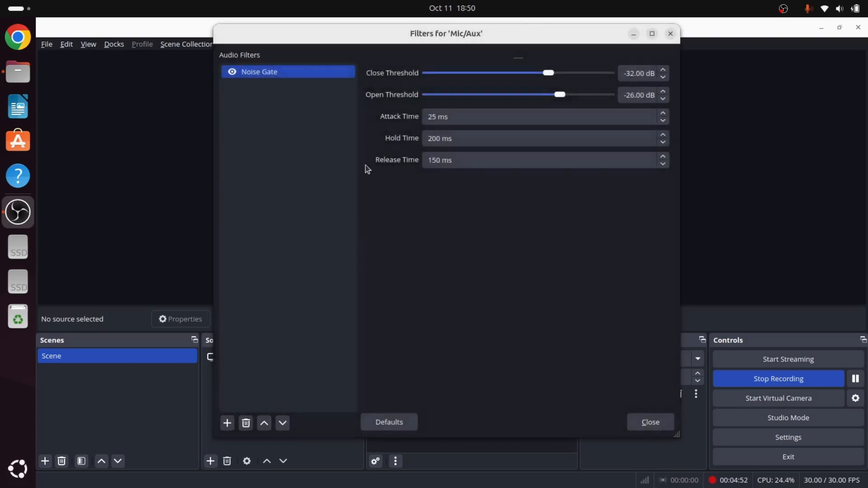
{"action": "right_click", "coordinate": [258, 71]}
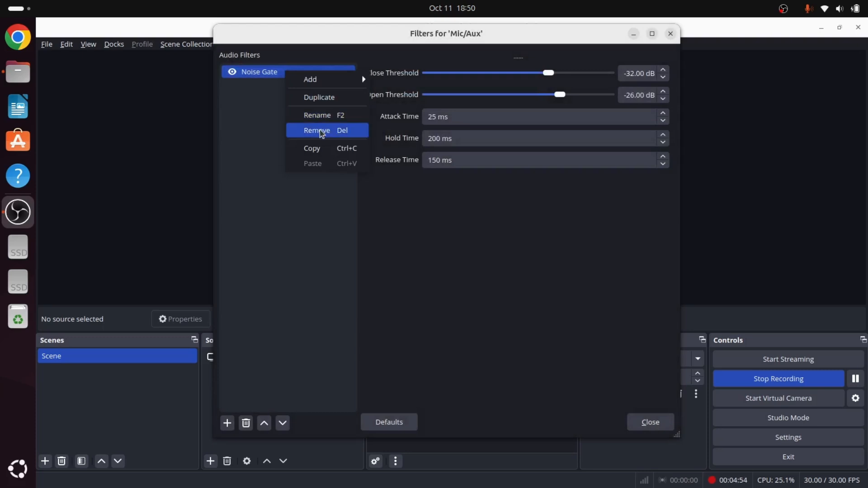
{"action": "left_click", "coordinate": [316, 130]}
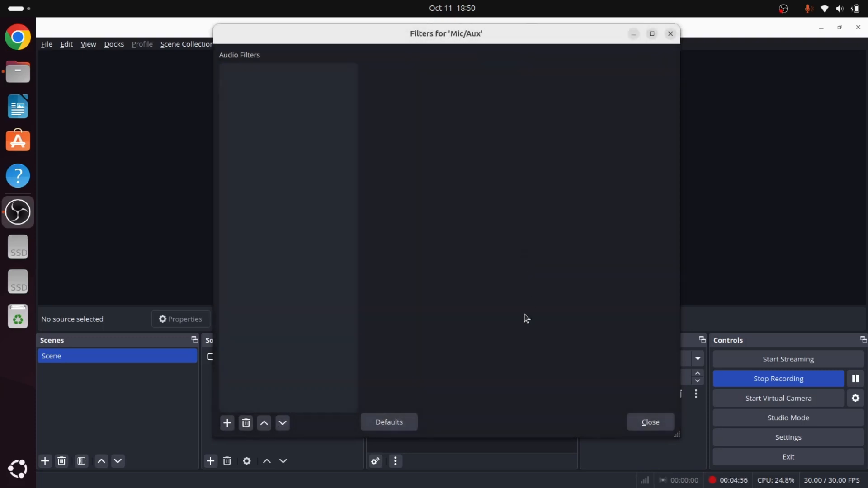
{"action": "left_click", "coordinate": [650, 421]}
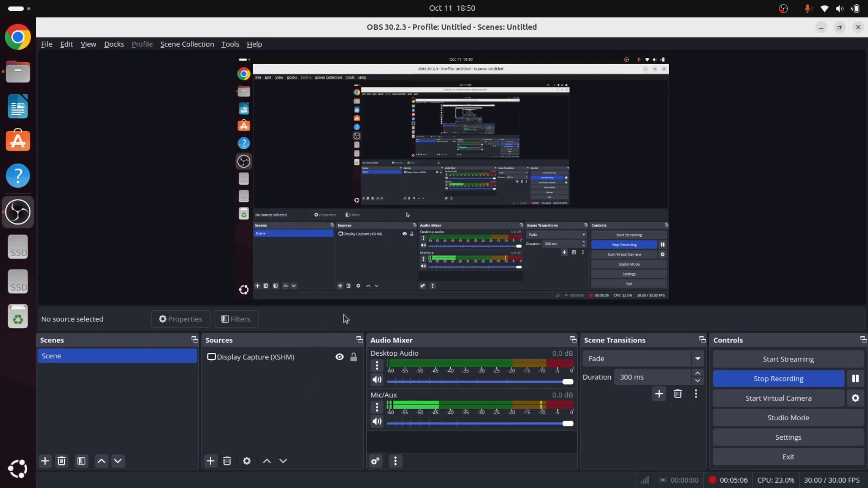
{"action": "mouse_move", "coordinate": [394, 332]}
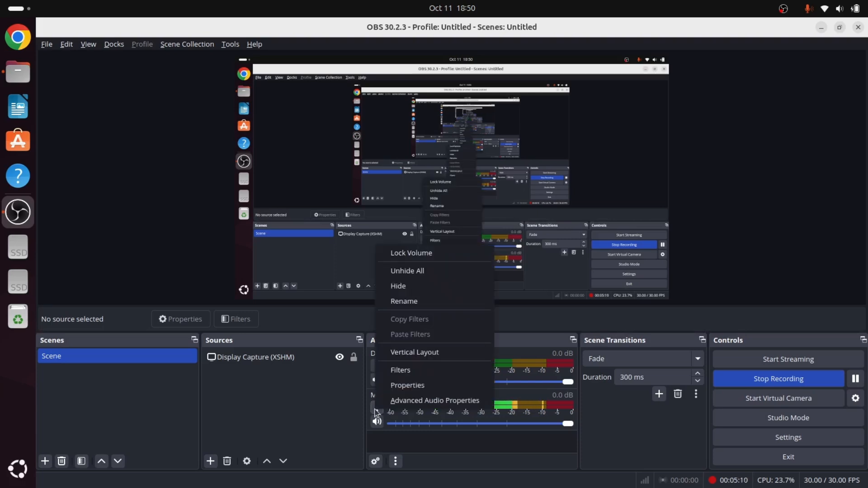
Reopen the empty Mic/Aux filters and show the list of addable audio filter types
{"action": "left_click", "coordinate": [400, 371]}
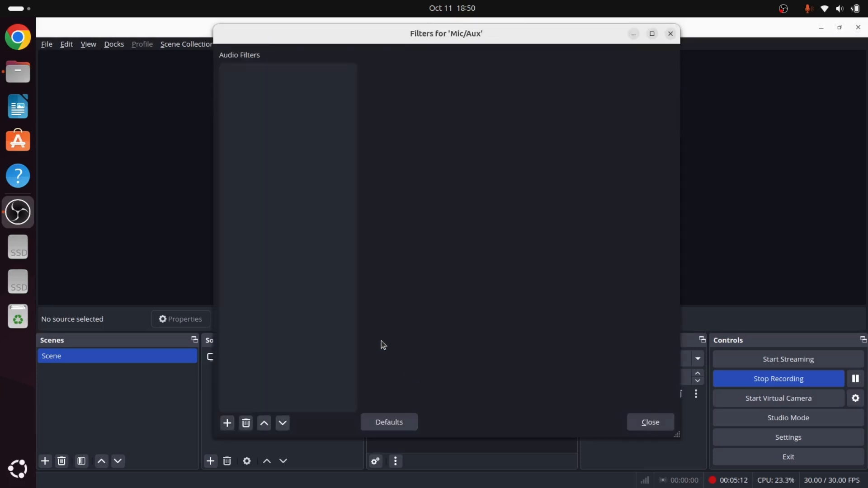
{"action": "left_click", "coordinate": [226, 423]}
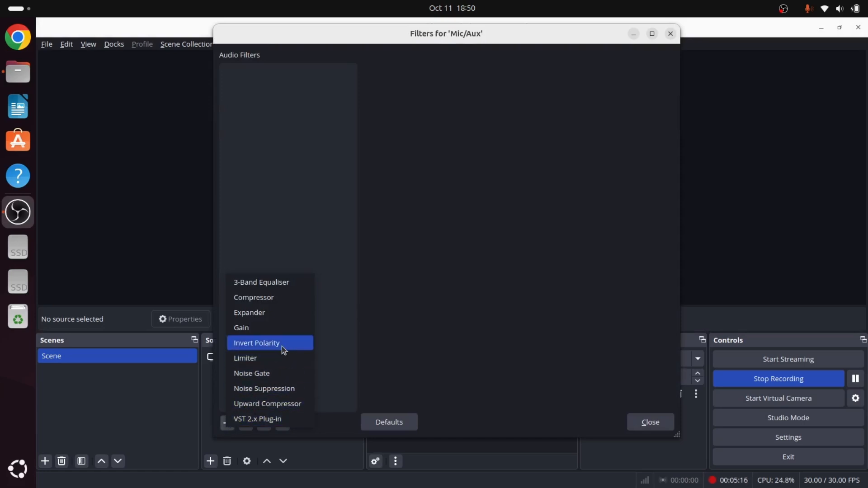
Add a Noise Suppression filter to Mic/Aux using the Speex method at -30 dB
{"action": "left_click", "coordinate": [264, 388]}
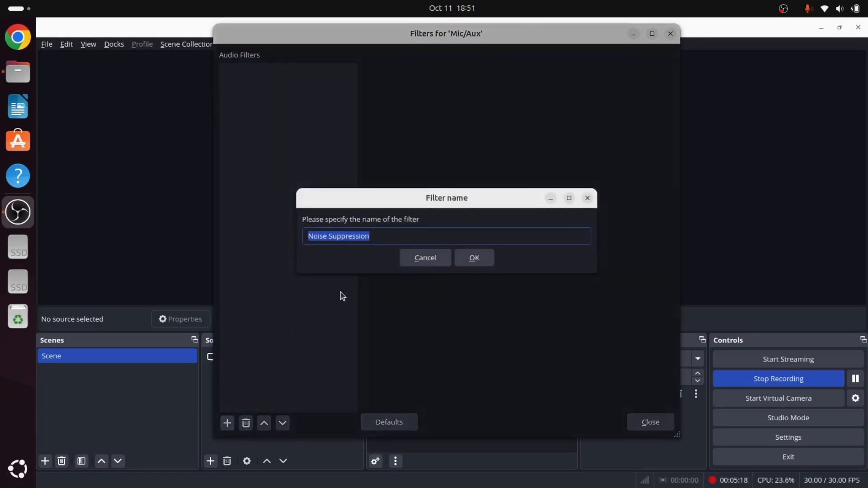
{"action": "left_click", "coordinate": [474, 258]}
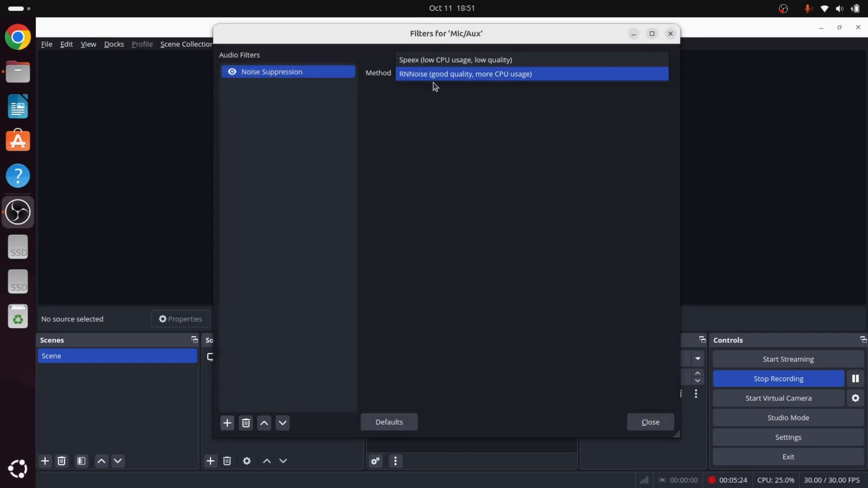
{"action": "mouse_move", "coordinate": [461, 92]}
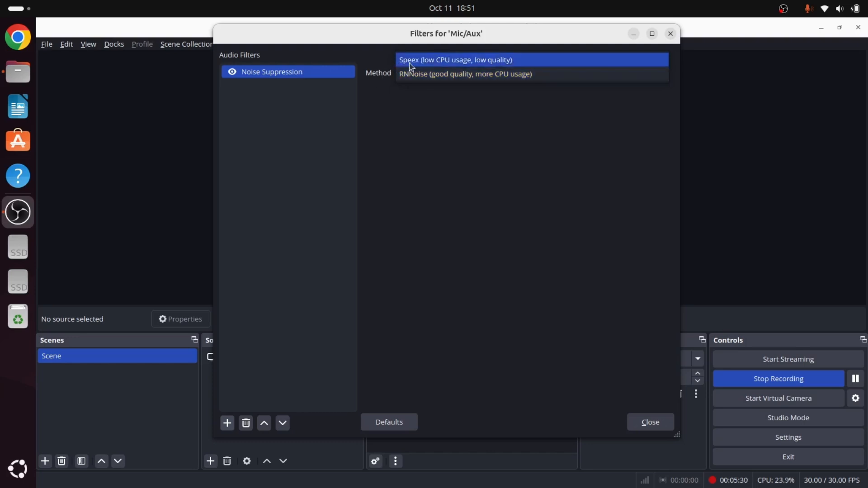
{"action": "mouse_move", "coordinate": [446, 64]}
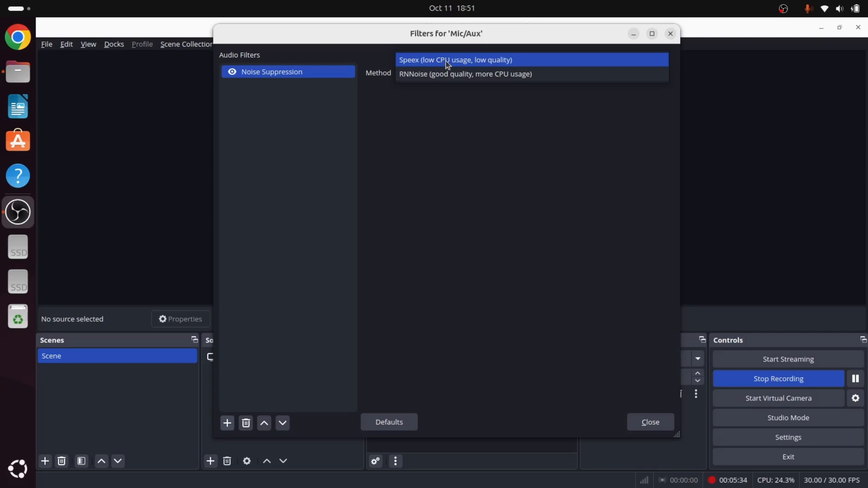
{"action": "left_click", "coordinate": [447, 59]}
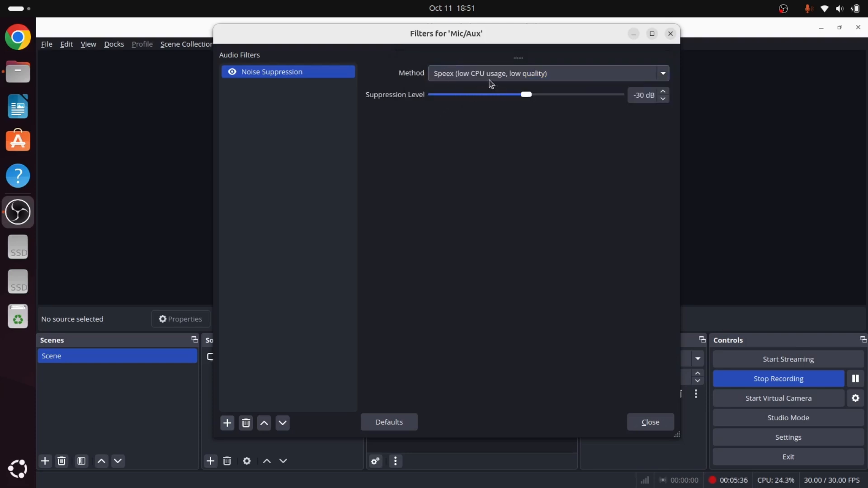
{"action": "mouse_move", "coordinate": [497, 79]}
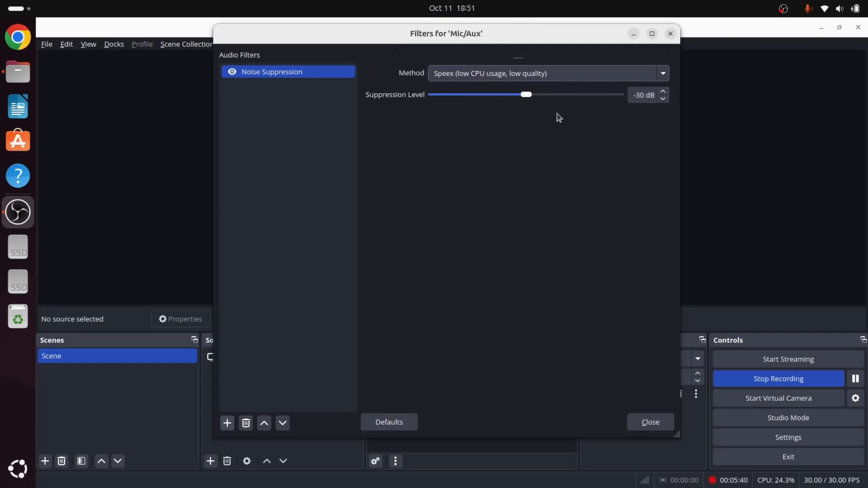
{"action": "mouse_move", "coordinate": [500, 120]}
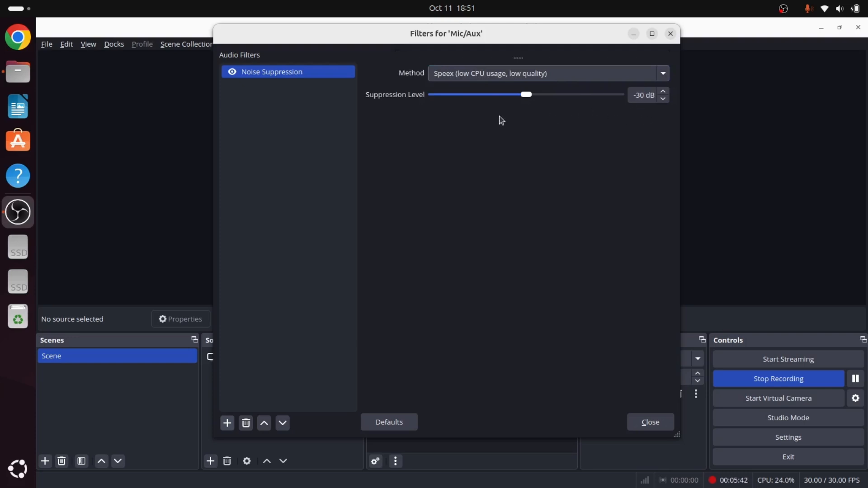
{"action": "mouse_move", "coordinate": [544, 105]}
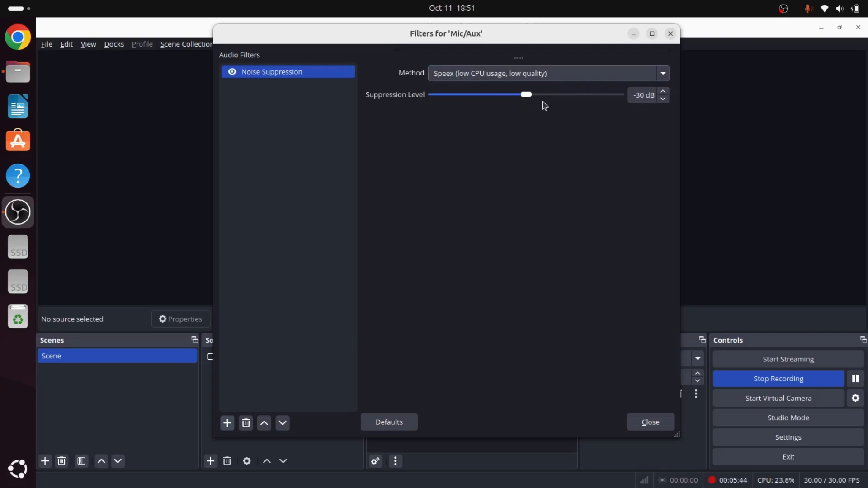
{"action": "mouse_move", "coordinate": [552, 128]}
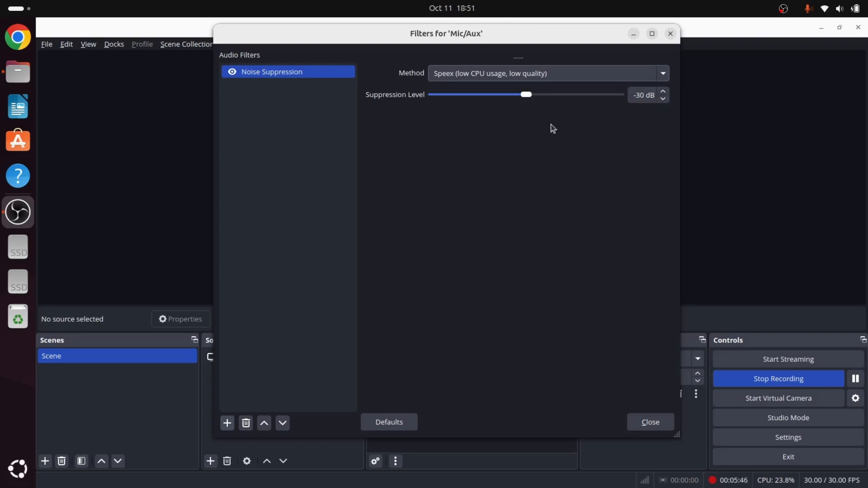
{"action": "mouse_move", "coordinate": [448, 83]}
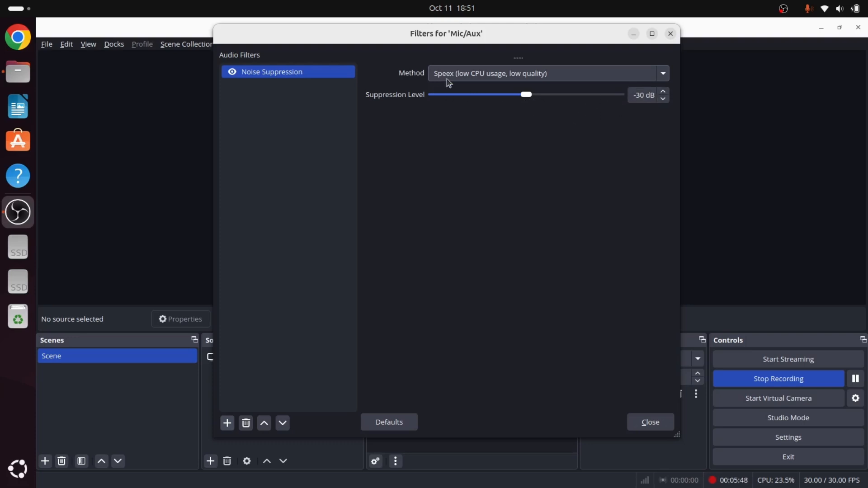
{"action": "mouse_move", "coordinate": [570, 158]}
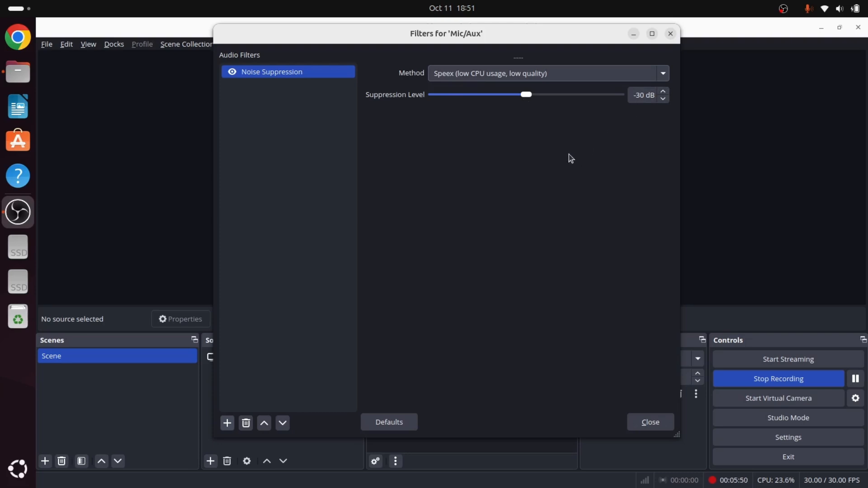
{"action": "mouse_move", "coordinate": [352, 143]}
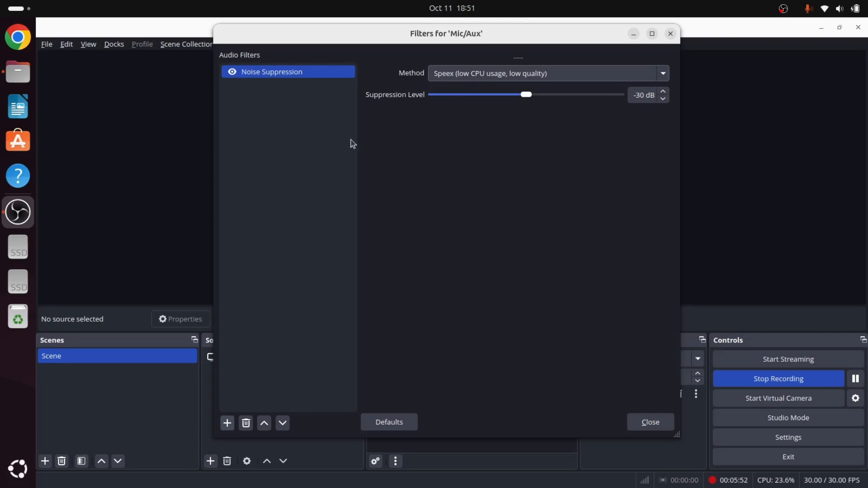
{"action": "mouse_move", "coordinate": [268, 386]}
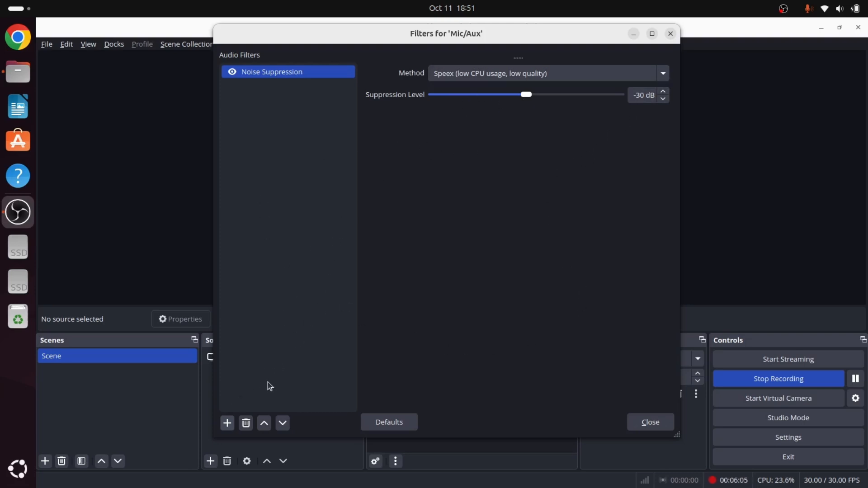
Add a Compressor filter (10:1 ratio, -18 dB threshold) and raise its output gain to 8.30 dB
{"action": "left_click", "coordinate": [226, 423]}
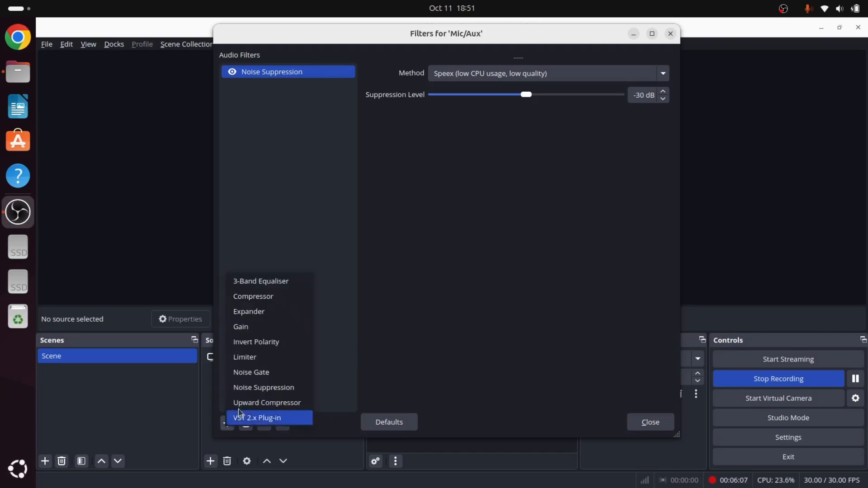
{"action": "left_click", "coordinate": [253, 296]}
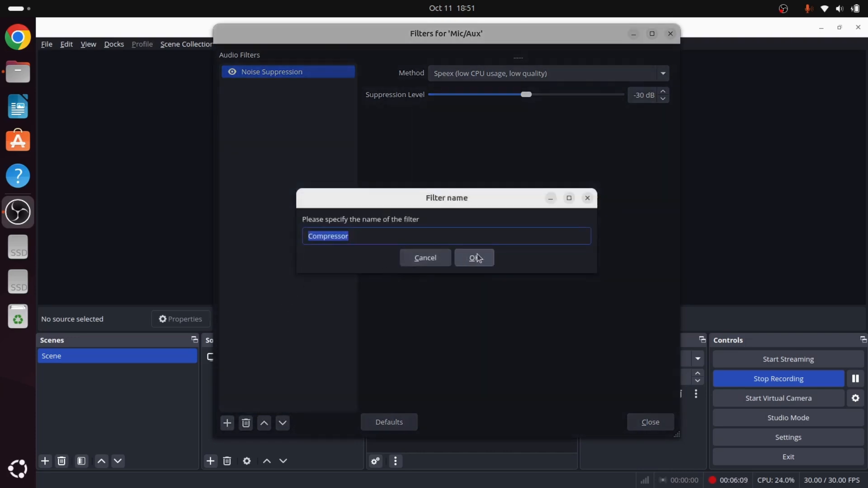
{"action": "left_click", "coordinate": [474, 257]}
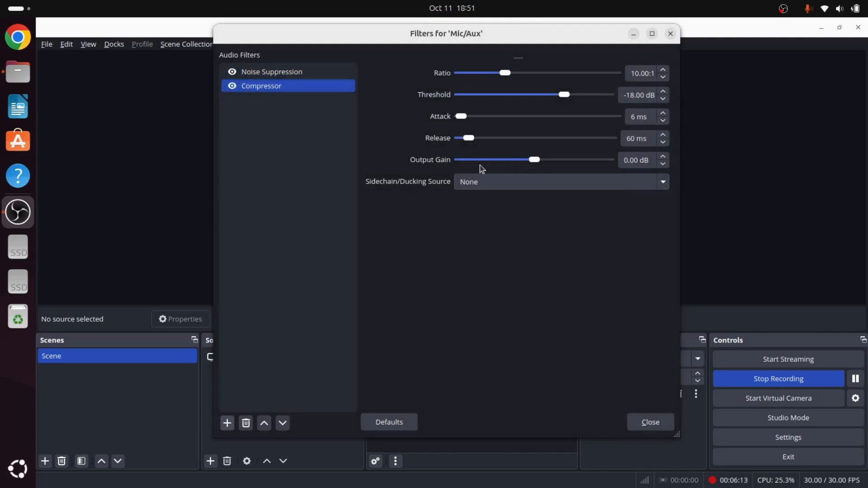
{"action": "mouse_move", "coordinate": [423, 172]}
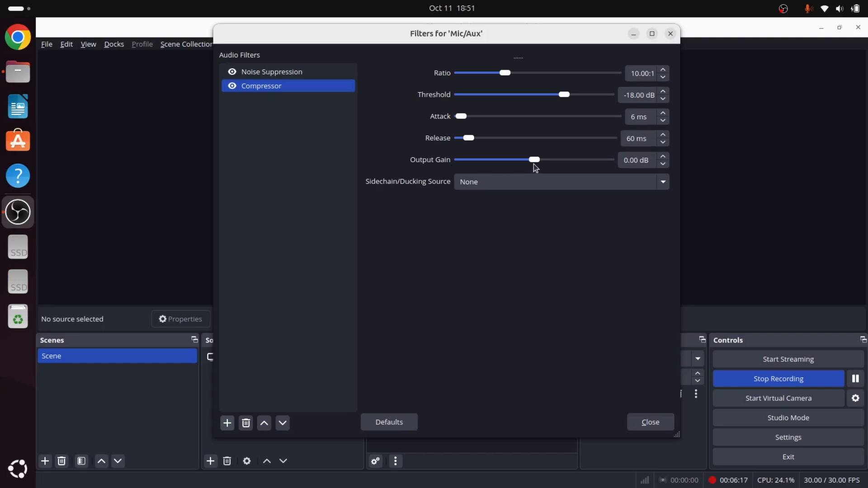
{"action": "left_click_drag", "start_coordinate": [534, 160], "coordinate": [552, 160]}
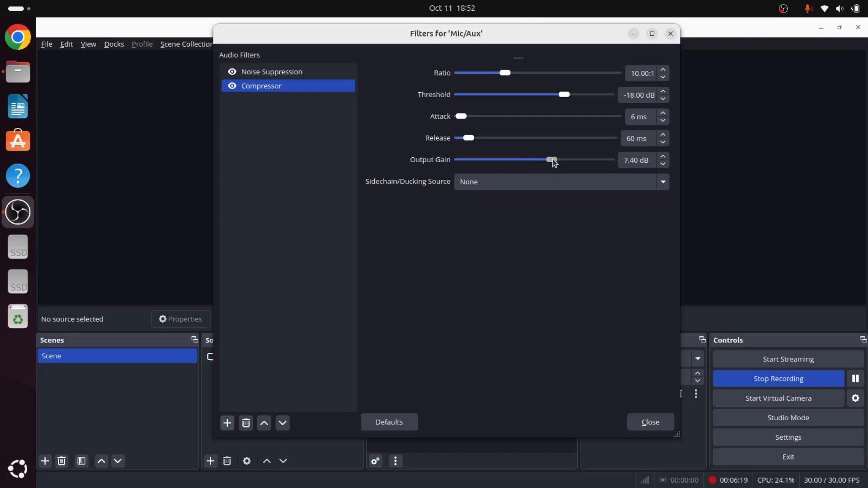
{"action": "left_click_drag", "start_coordinate": [552, 160], "coordinate": [557, 160]}
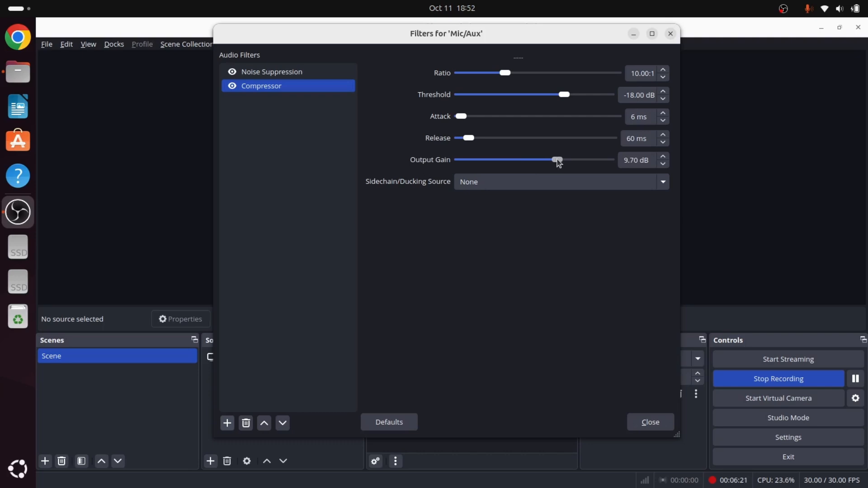
{"action": "left_click_drag", "start_coordinate": [557, 160], "coordinate": [555, 160]}
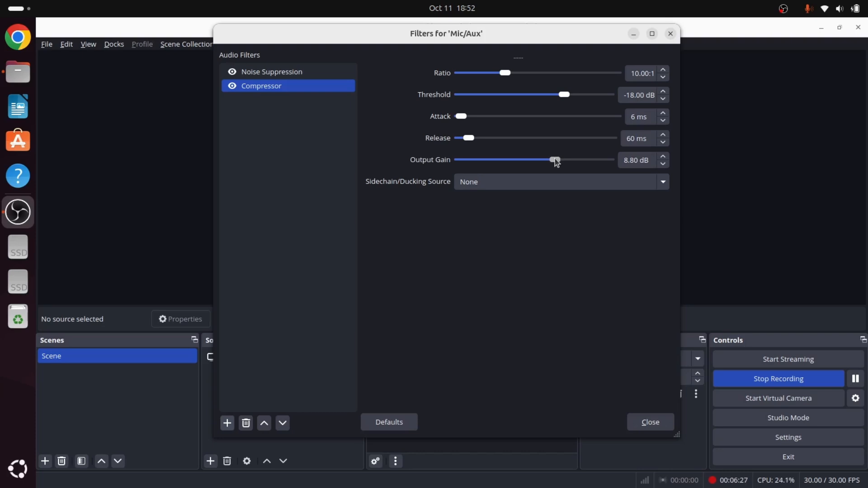
{"action": "left_click_drag", "start_coordinate": [555, 160], "coordinate": [553, 160]}
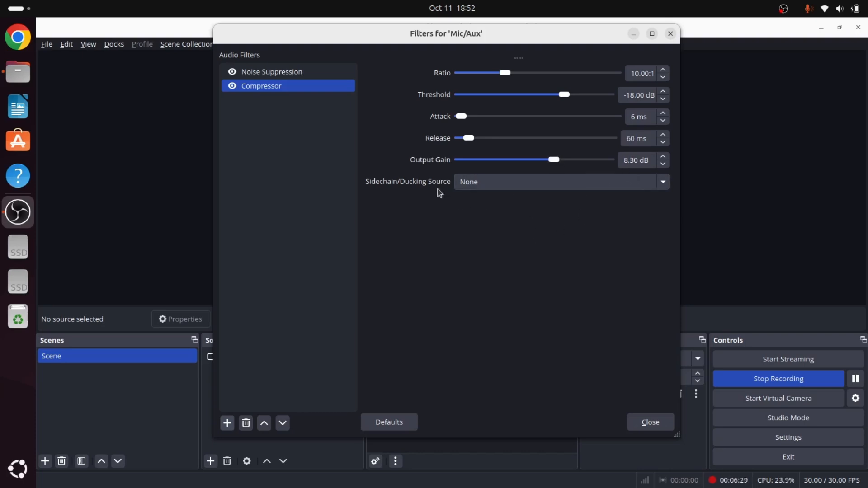
{"action": "mouse_move", "coordinate": [352, 284]}
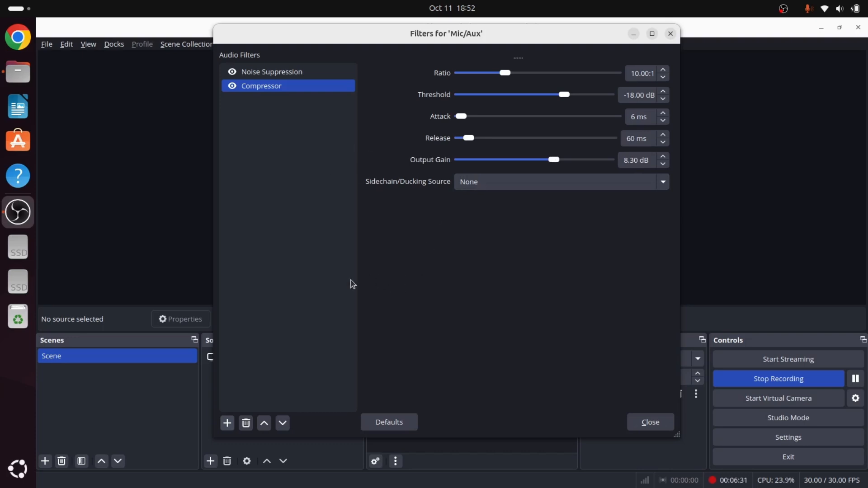
{"action": "mouse_move", "coordinate": [342, 279]}
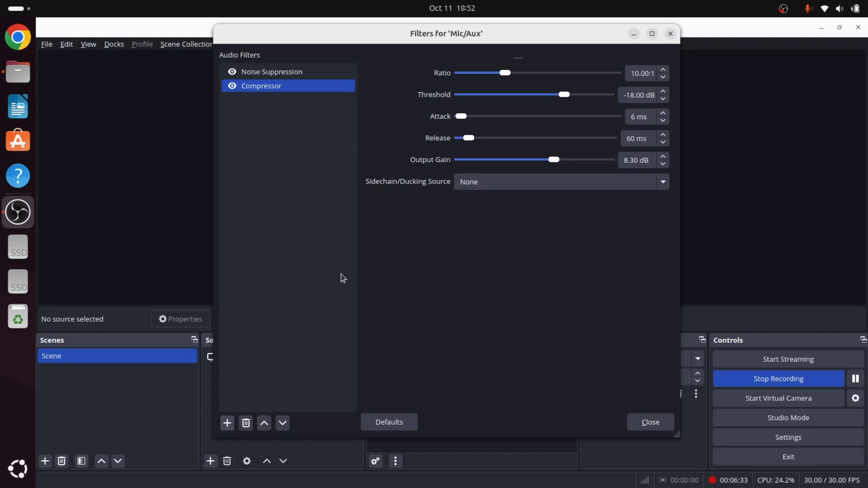
{"action": "mouse_move", "coordinate": [351, 303]}
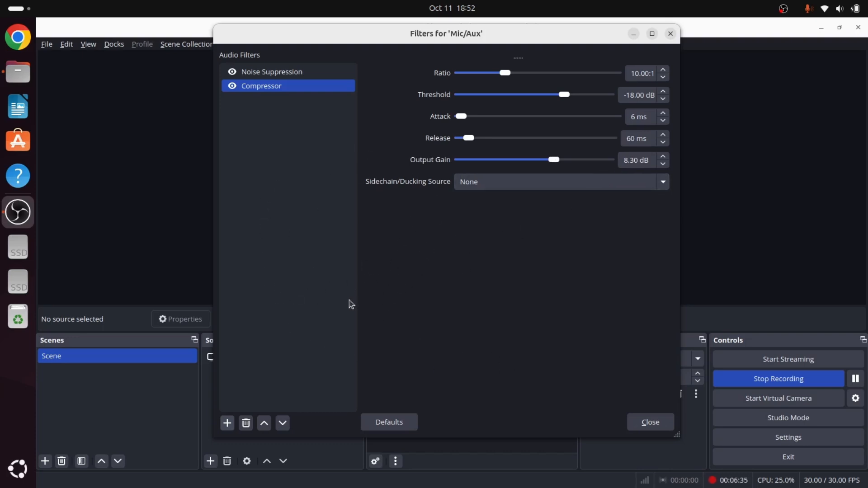
{"action": "mouse_move", "coordinate": [617, 176]}
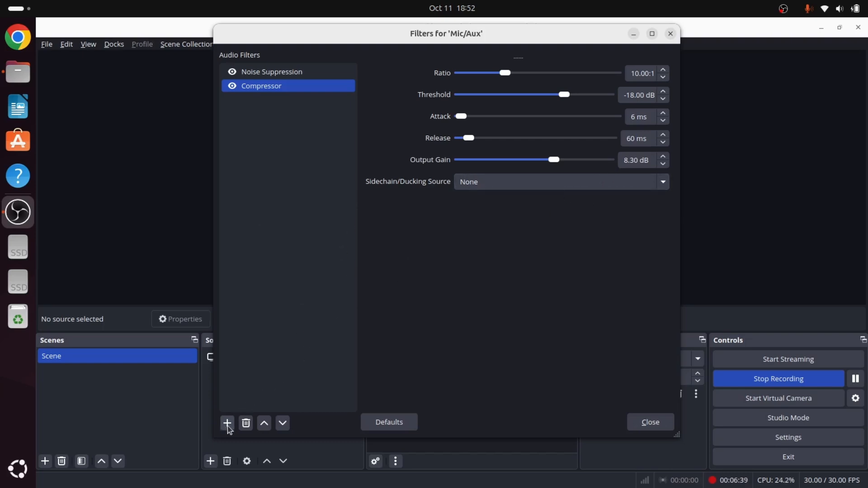
{"action": "left_click", "coordinate": [226, 423]}
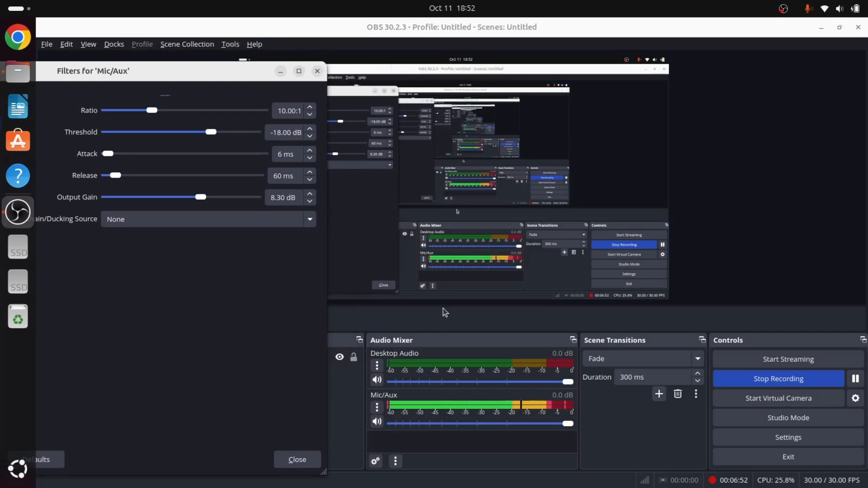
{"action": "mouse_move", "coordinate": [551, 433]}
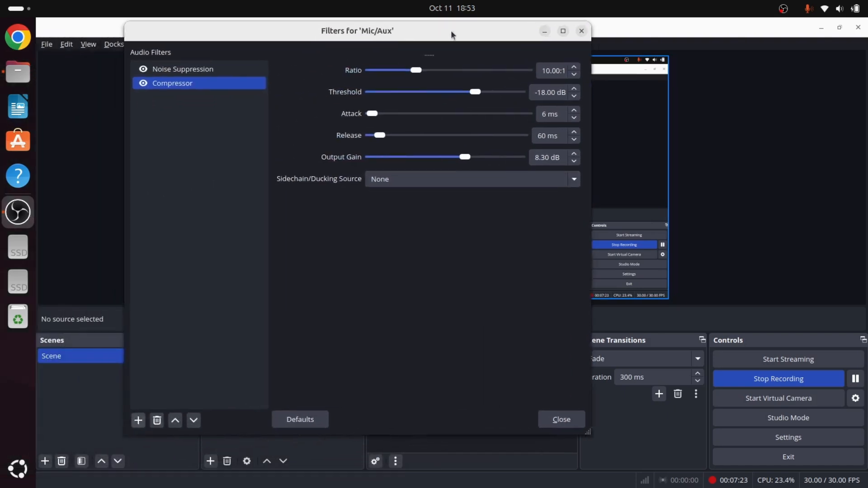
{"action": "left_click_drag", "start_coordinate": [357, 31], "coordinate": [460, 28]}
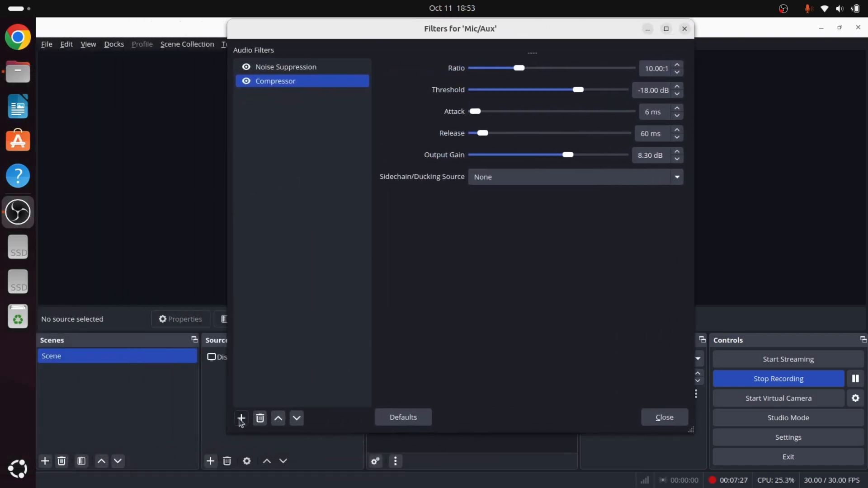
Add a Limiter filter to Mic/Aux and lower its threshold from -6 dB to -10.50 dB
{"action": "left_click", "coordinate": [240, 417]}
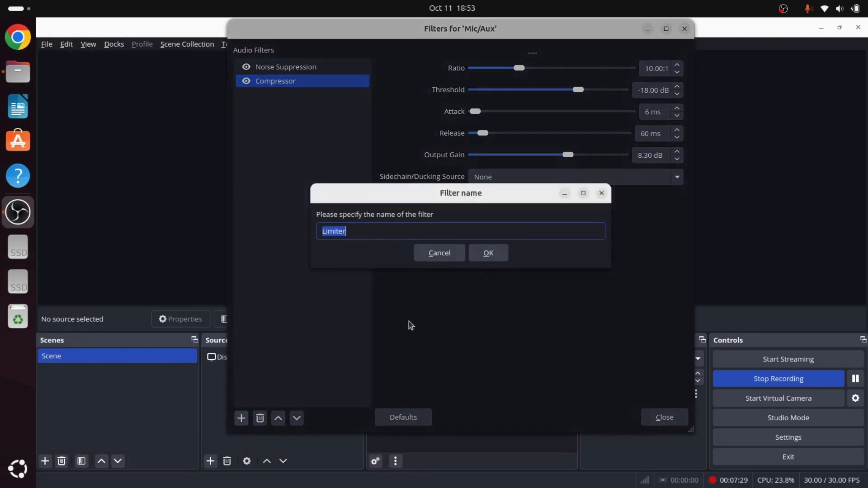
{"action": "left_click", "coordinate": [488, 253]}
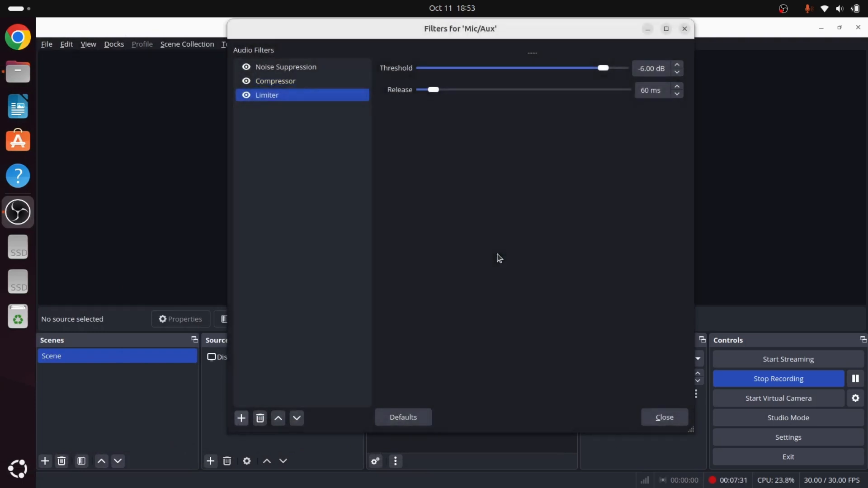
{"action": "mouse_move", "coordinate": [597, 104]}
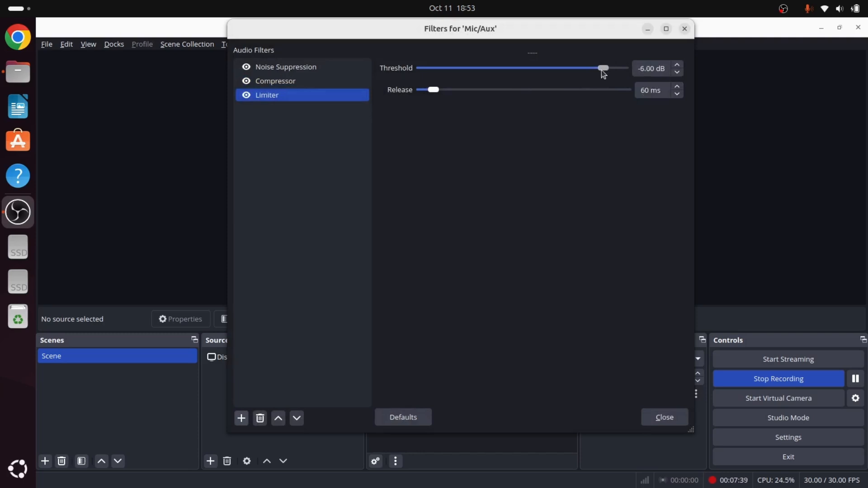
{"action": "left_click_drag", "start_coordinate": [603, 68], "coordinate": [587, 68]}
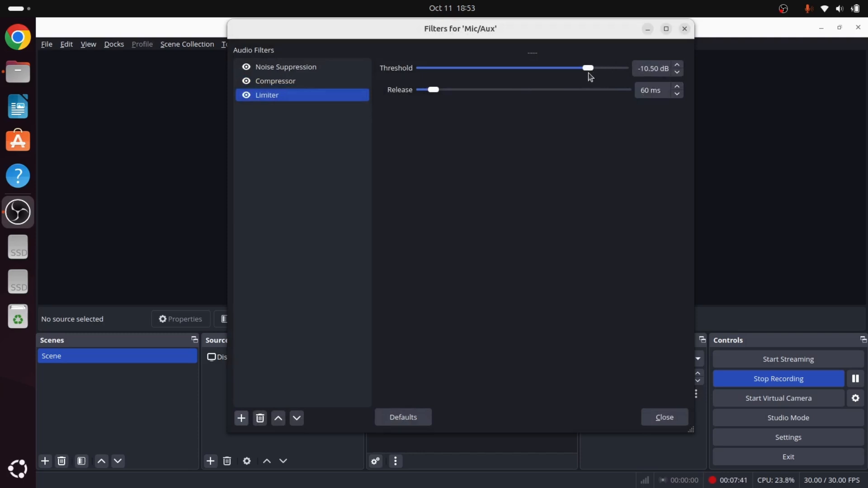
{"action": "mouse_move", "coordinate": [552, 119]}
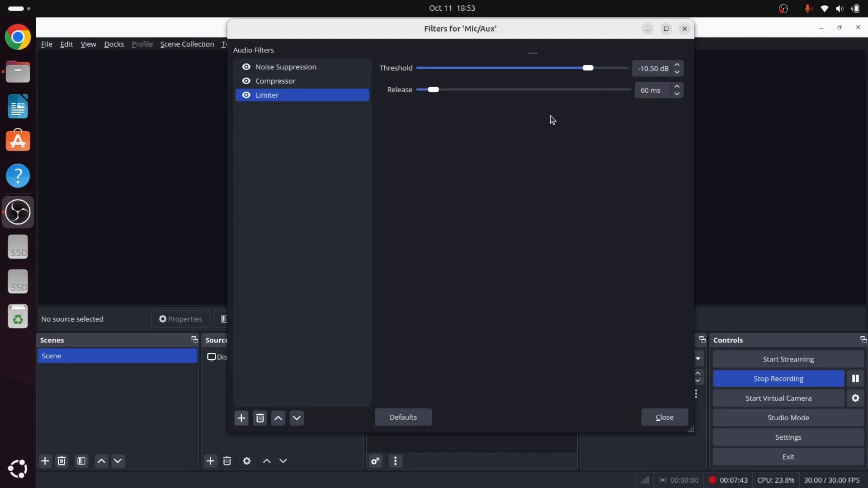
{"action": "mouse_move", "coordinate": [410, 288]}
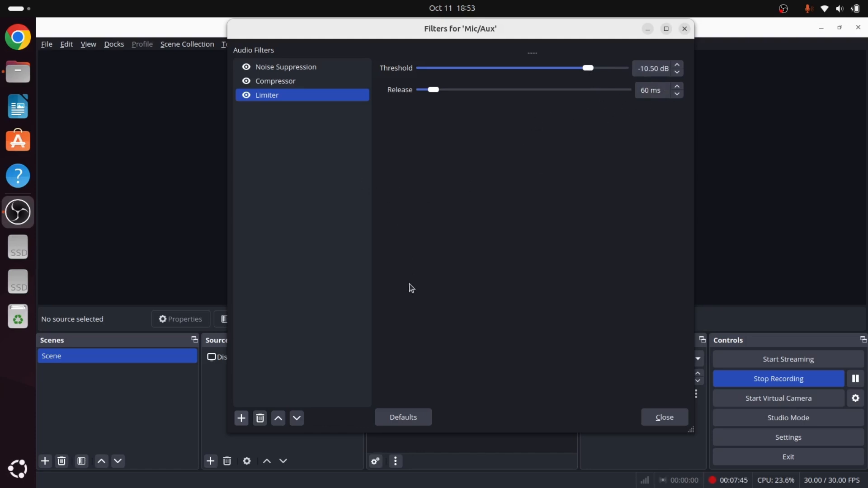
{"action": "mouse_move", "coordinate": [371, 49]}
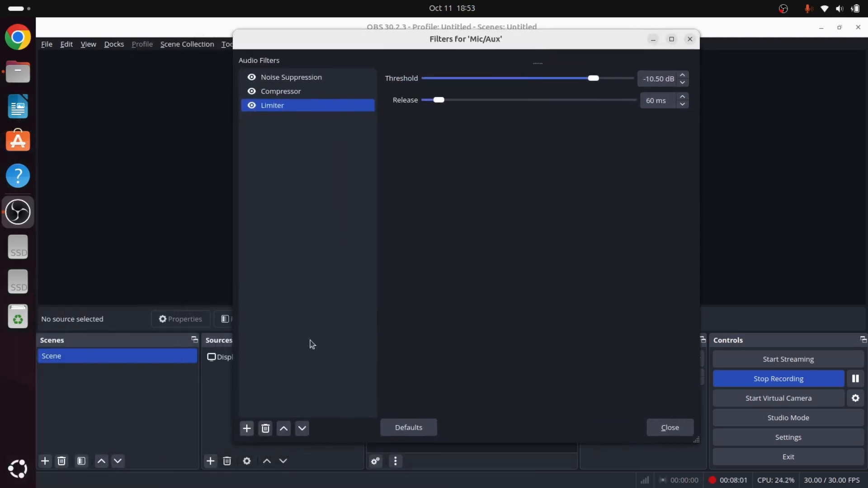
{"action": "left_click", "coordinate": [246, 428]}
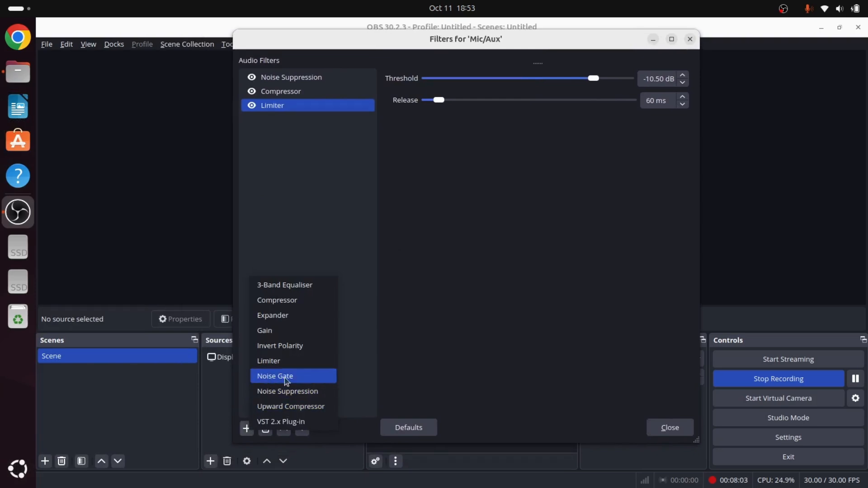
{"action": "mouse_move", "coordinate": [275, 385]}
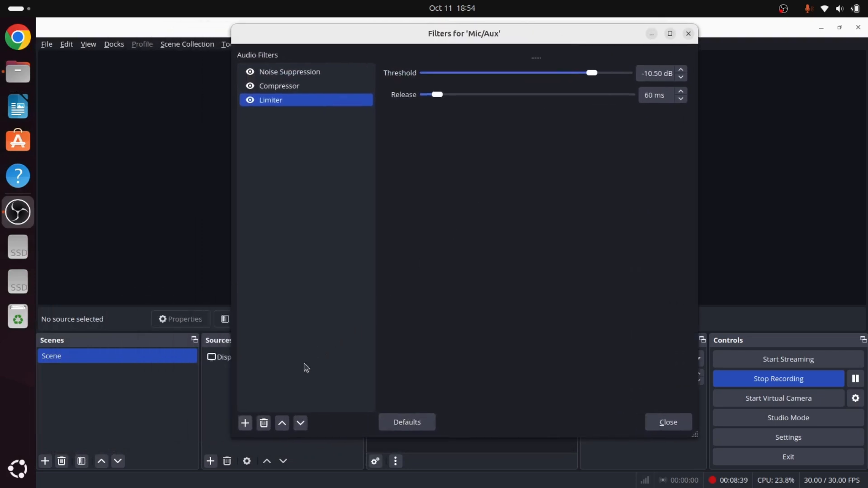
Add a Noise Gate filter (-32/-26 dB thresholds) after the Limiter and close the filters window
{"action": "left_click", "coordinate": [244, 423]}
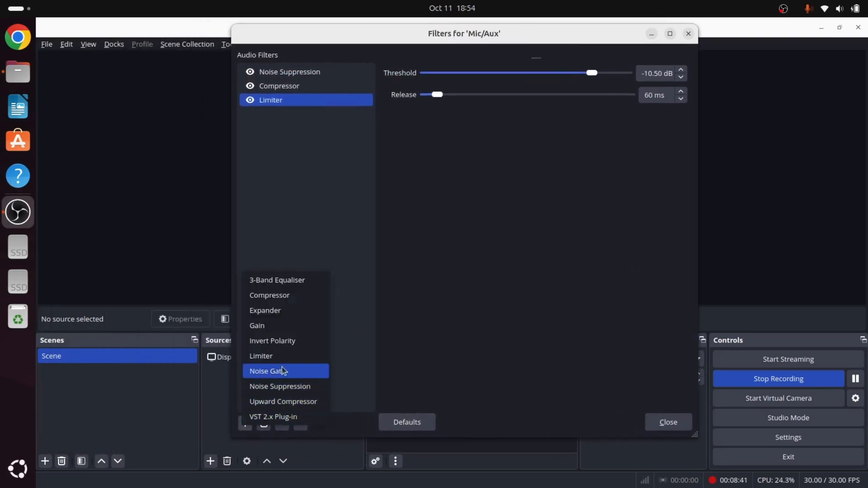
{"action": "left_click", "coordinate": [281, 371]}
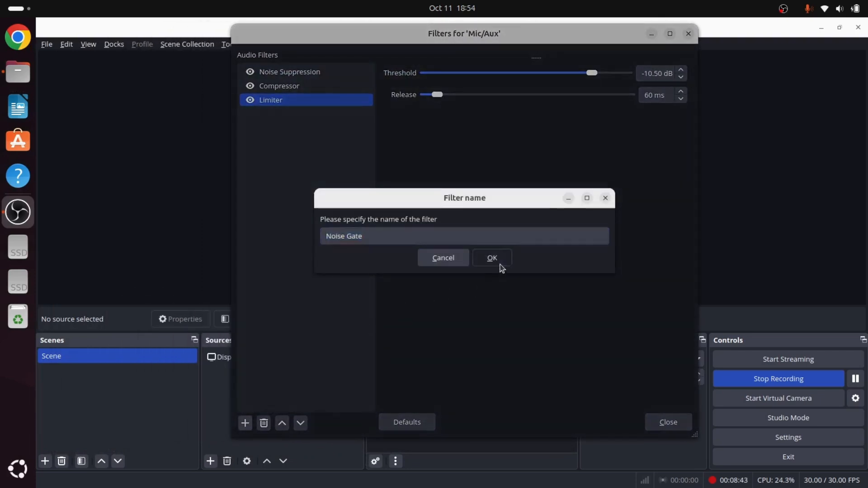
{"action": "left_click", "coordinate": [492, 257]}
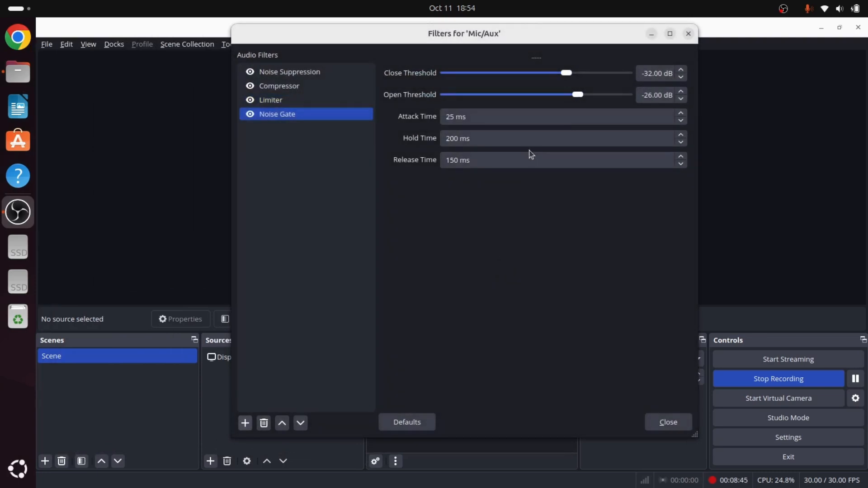
{"action": "mouse_move", "coordinate": [402, 107]}
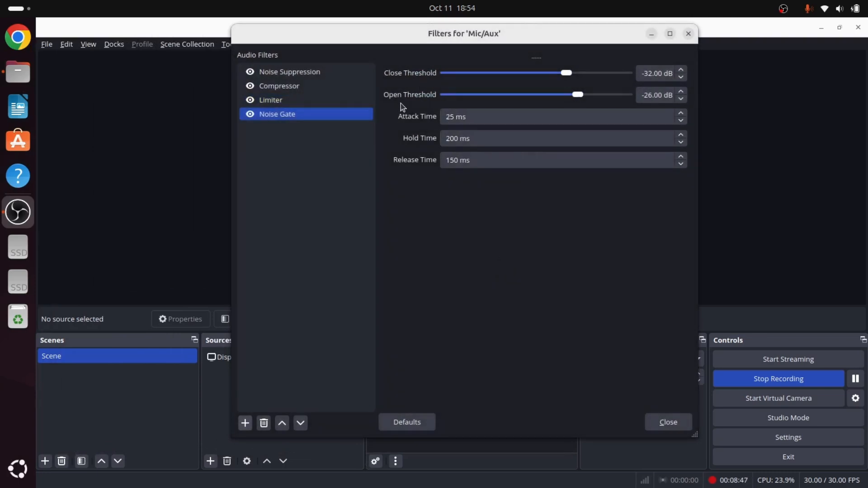
{"action": "mouse_move", "coordinate": [561, 244]}
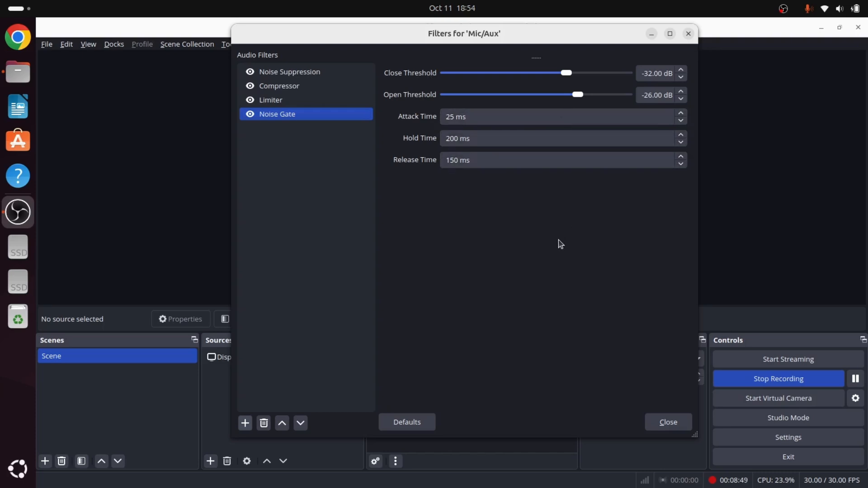
{"action": "mouse_move", "coordinate": [537, 232]}
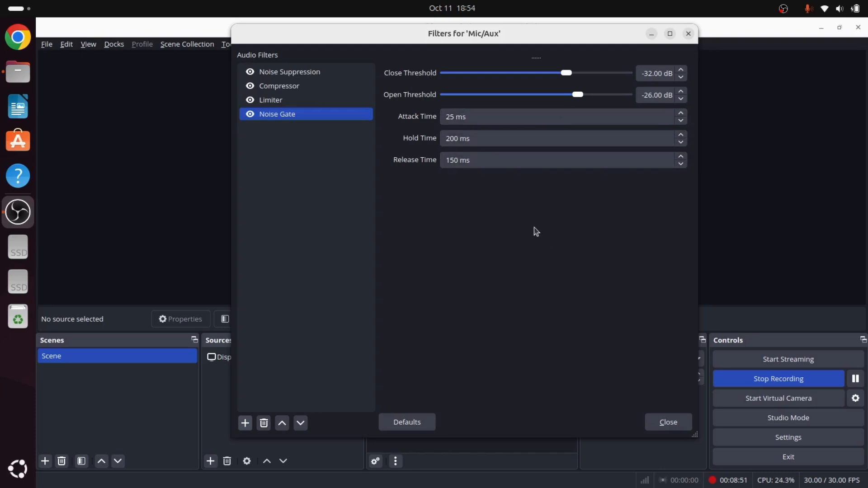
{"action": "mouse_move", "coordinate": [582, 81]}
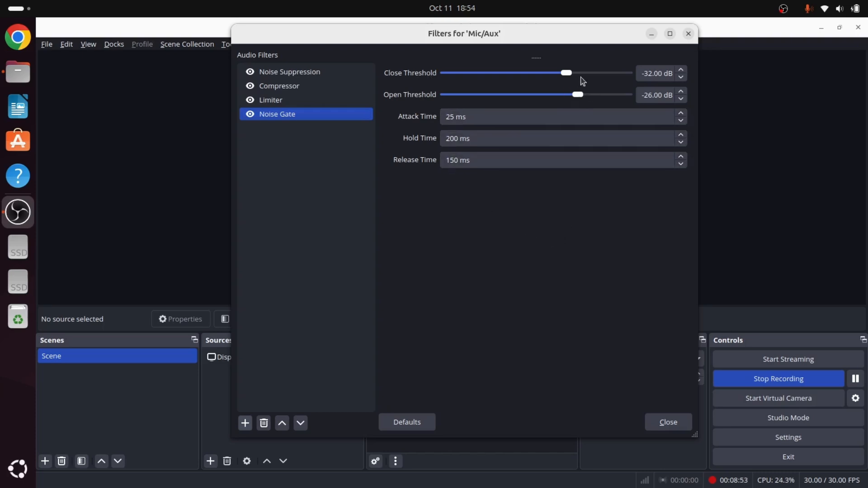
{"action": "mouse_move", "coordinate": [591, 95]}
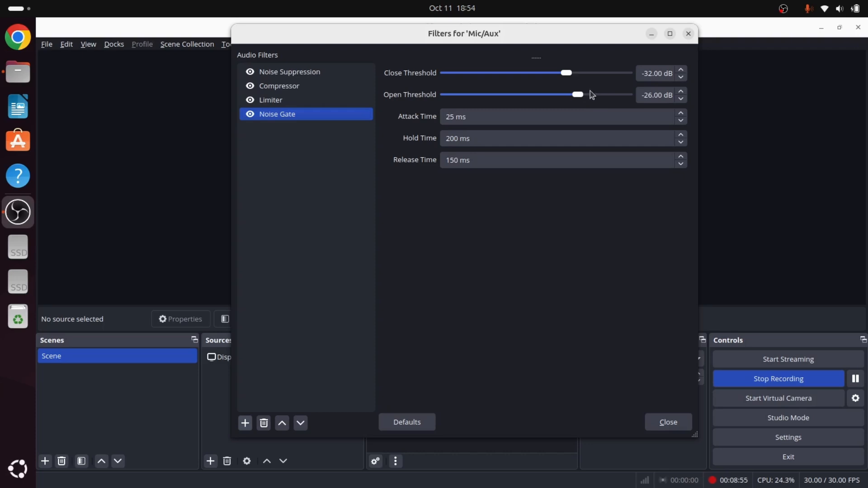
{"action": "mouse_move", "coordinate": [596, 85]}
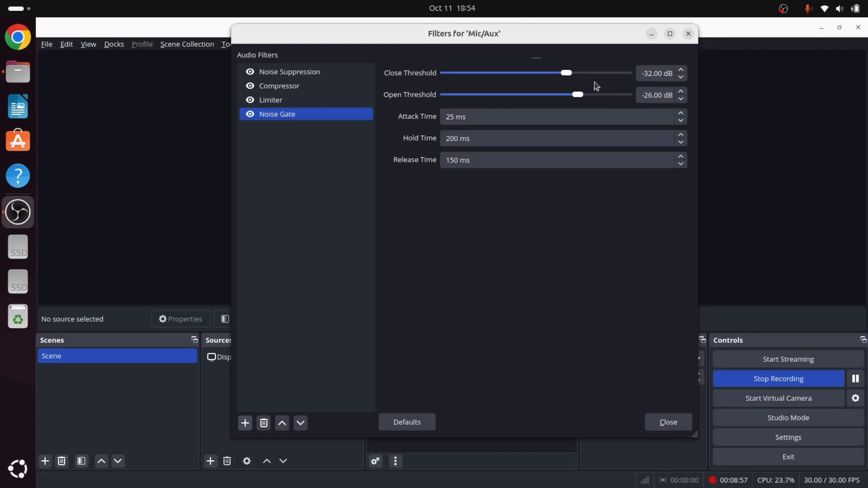
{"action": "mouse_move", "coordinate": [568, 96]}
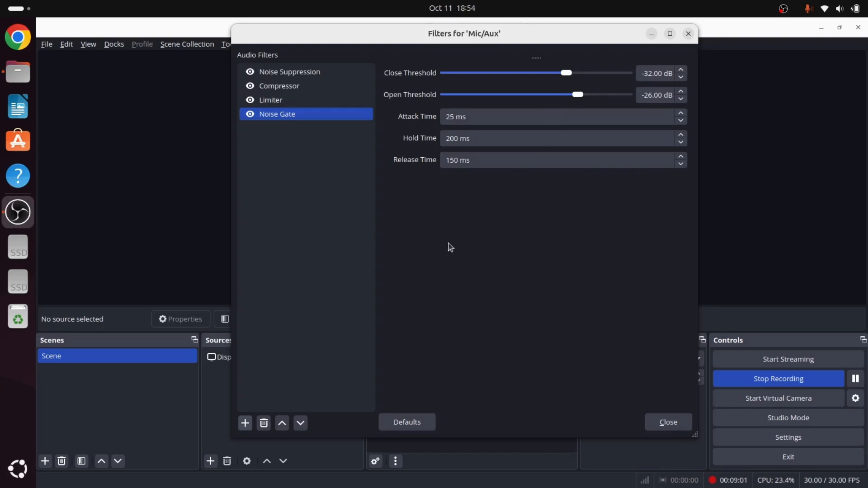
{"action": "mouse_move", "coordinate": [647, 304]}
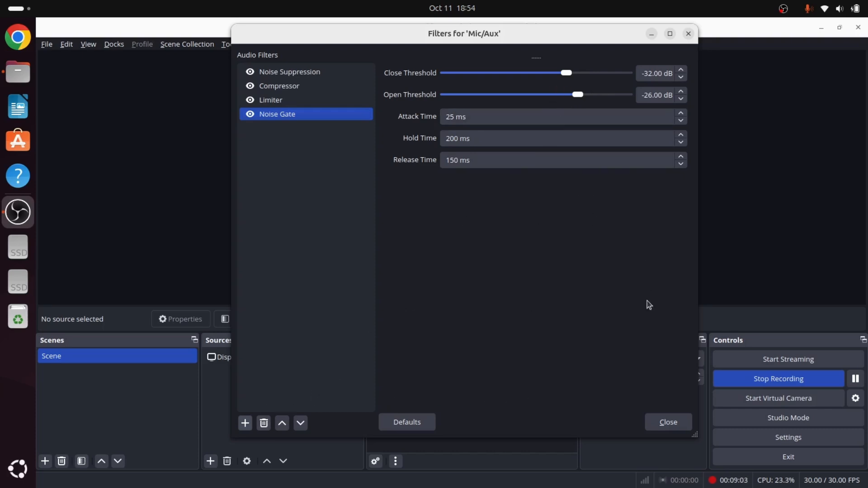
{"action": "left_click", "coordinate": [668, 421]}
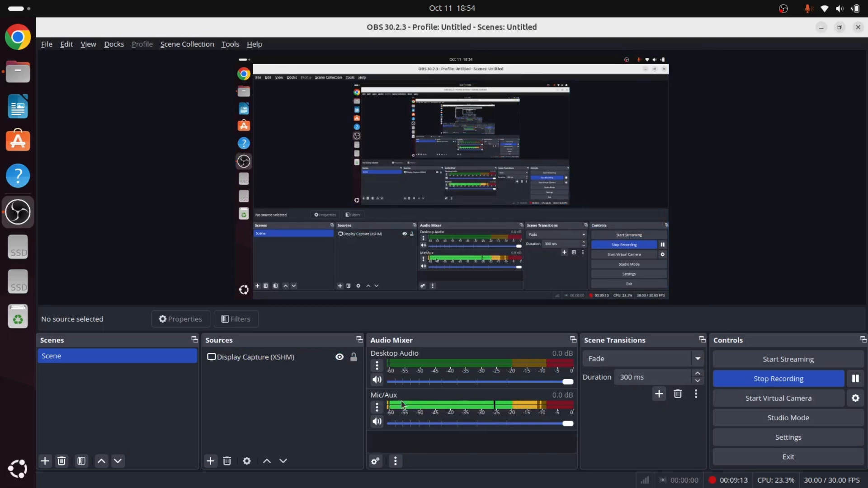
{"action": "mouse_move", "coordinate": [383, 321]}
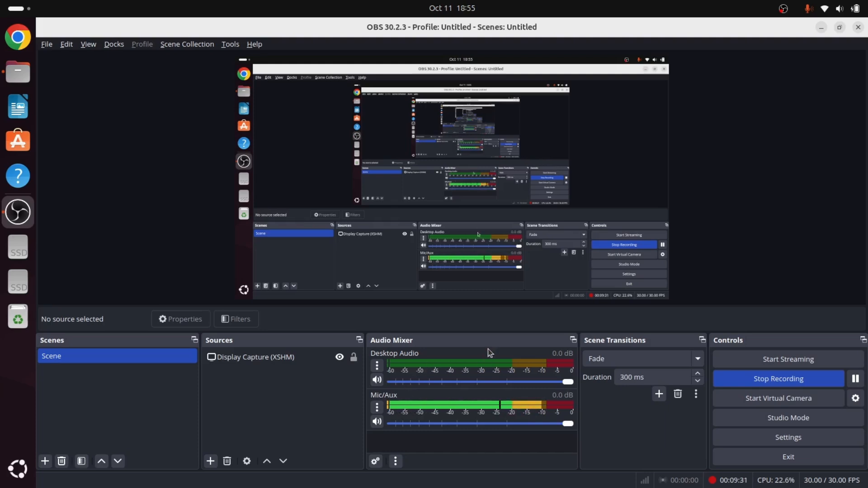
{"action": "mouse_move", "coordinate": [466, 318]}
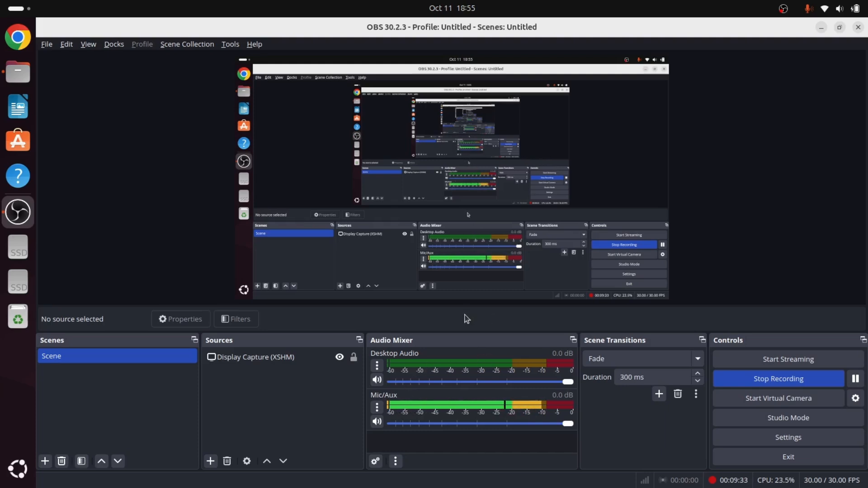
{"action": "mouse_move", "coordinate": [557, 315]}
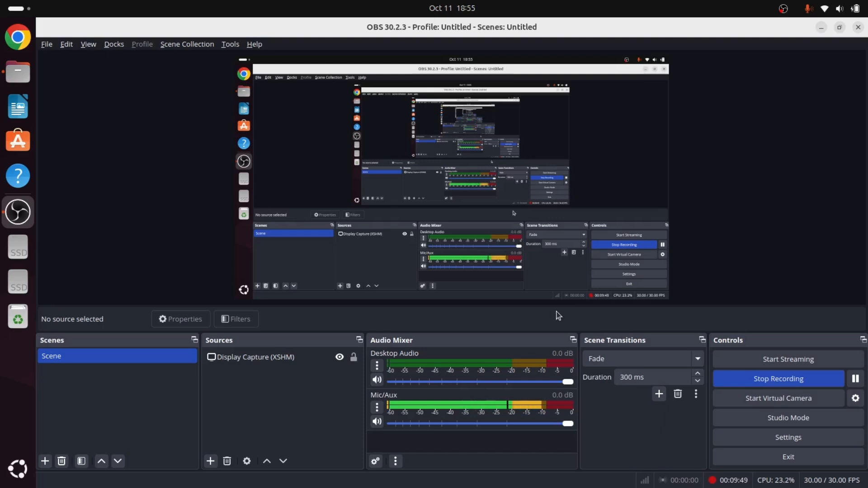
{"action": "mouse_move", "coordinate": [412, 317]}
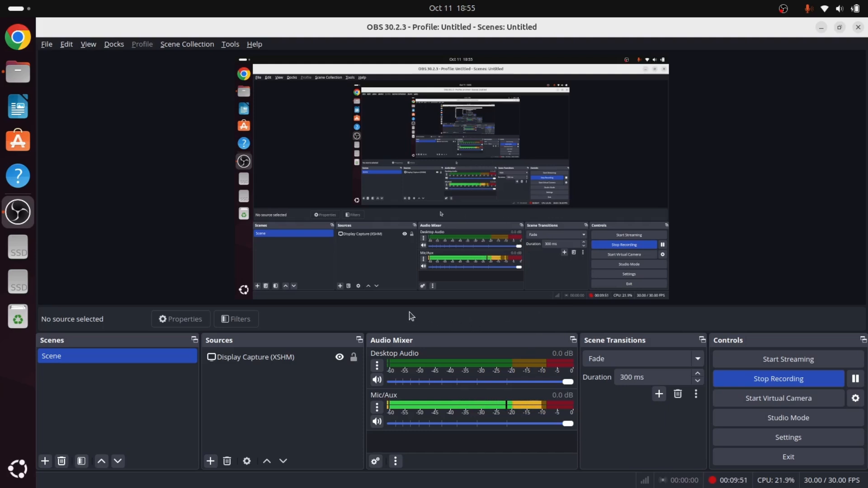
{"action": "mouse_move", "coordinate": [444, 314]}
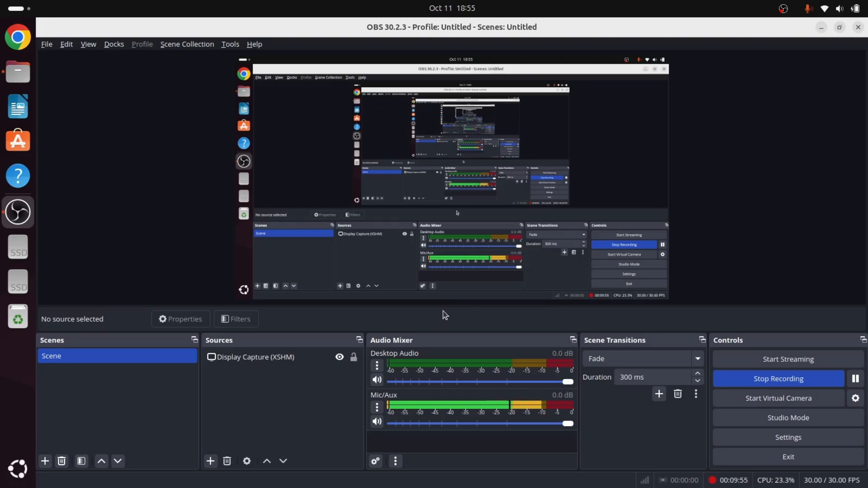
{"action": "mouse_move", "coordinate": [456, 319]}
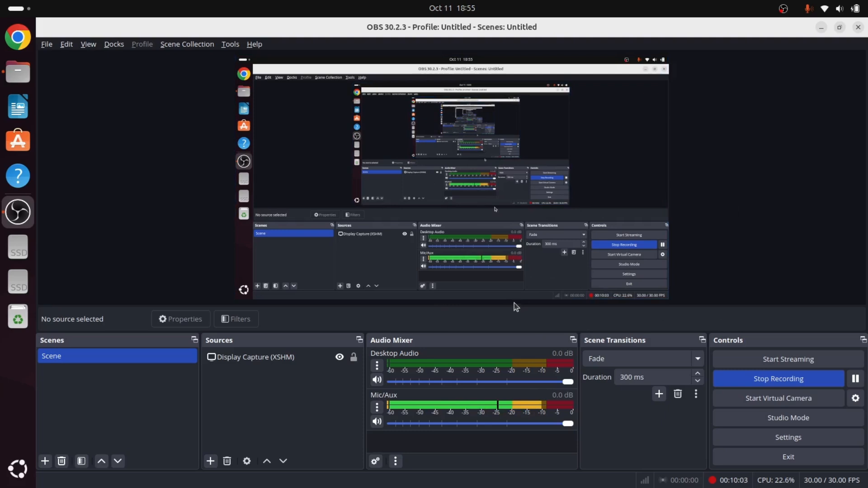
{"action": "mouse_move", "coordinate": [467, 311]}
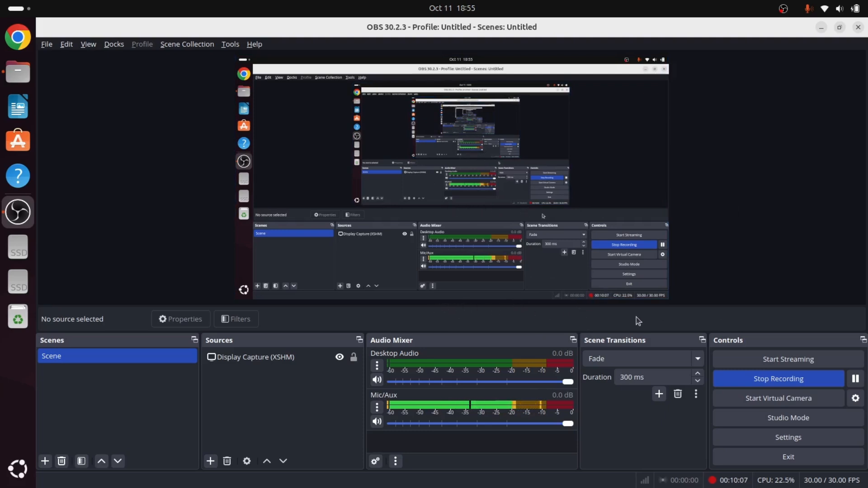
{"action": "mouse_move", "coordinate": [662, 318]}
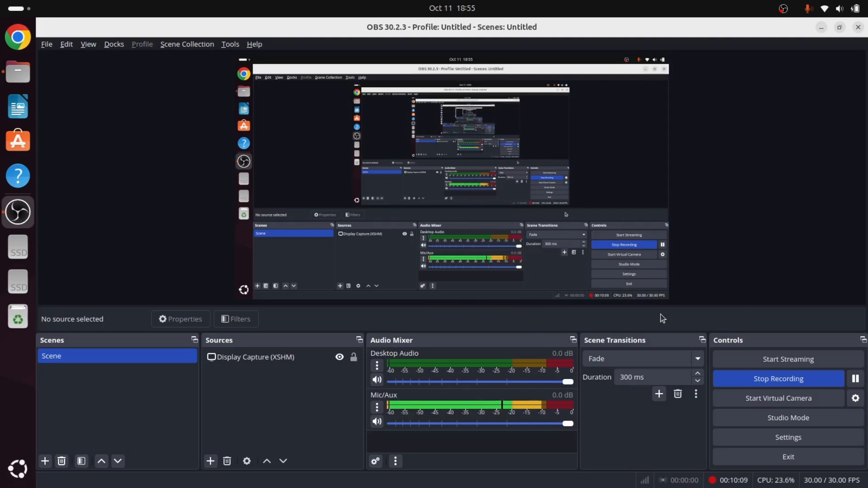